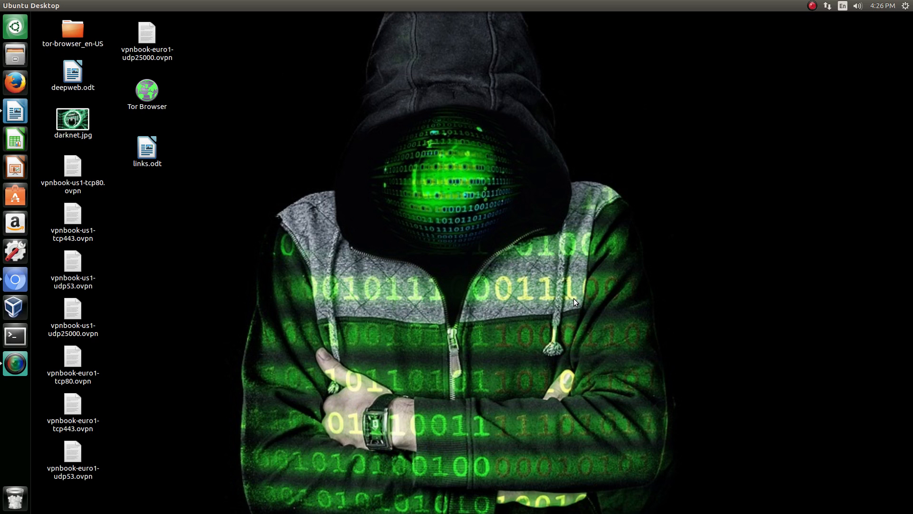
mouse_move(12, 268)
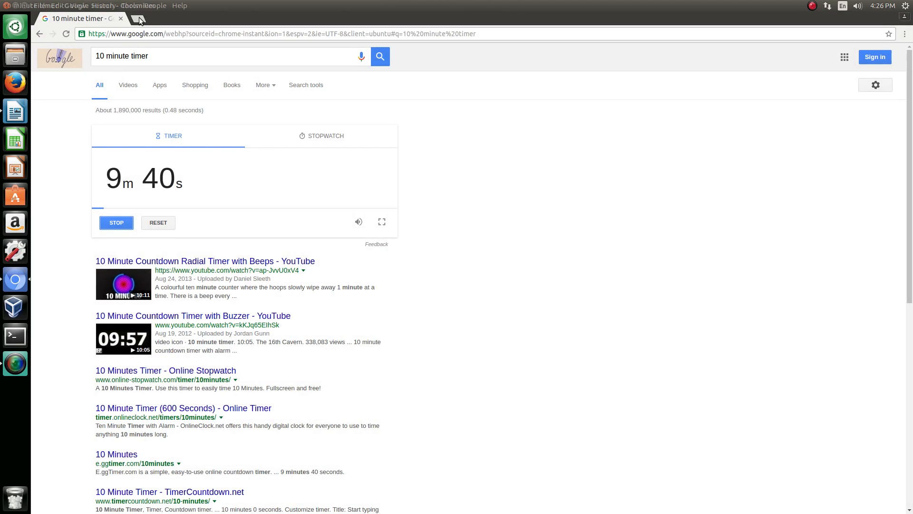
Open a blank new Chromium tab beside the 10-minute timer tab
left_click(140, 19)
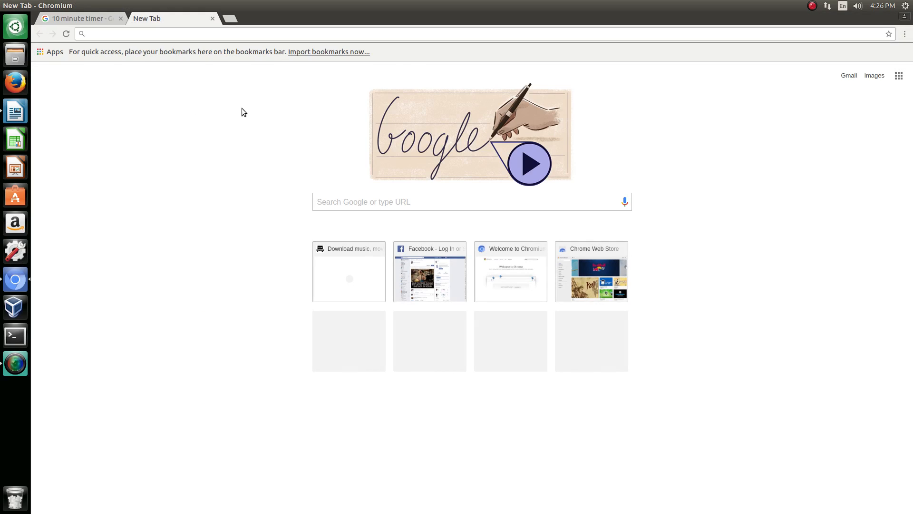
Search Google for 'i2p' and expand and highlight the 'What is the i2p network?' answer
type("i2p")
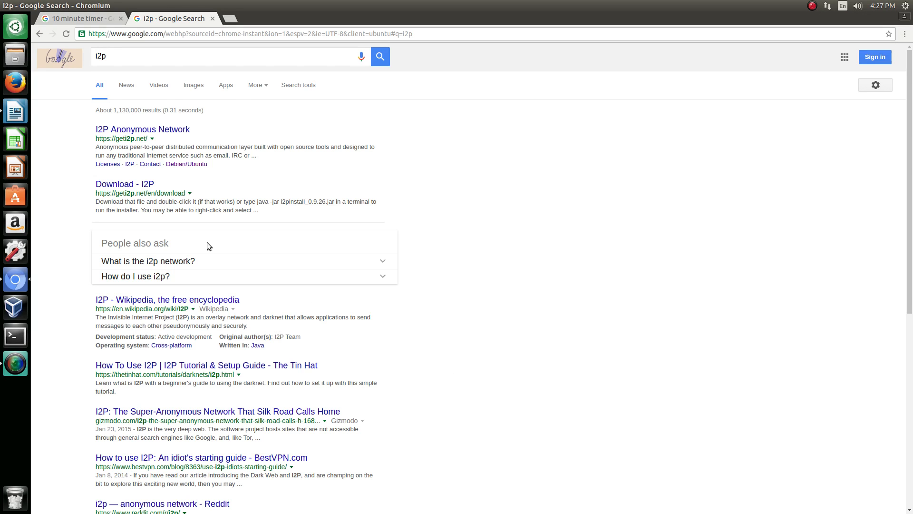
left_click(148, 261)
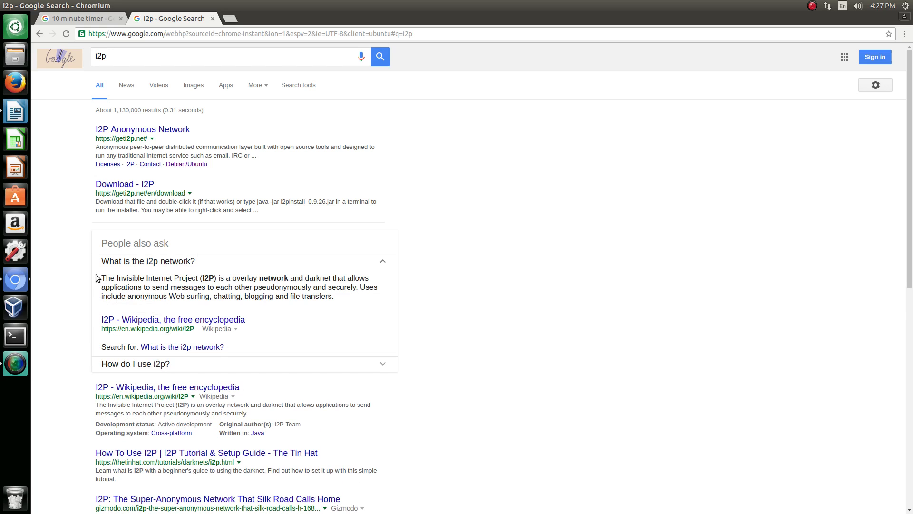
mouse_move(99, 284)
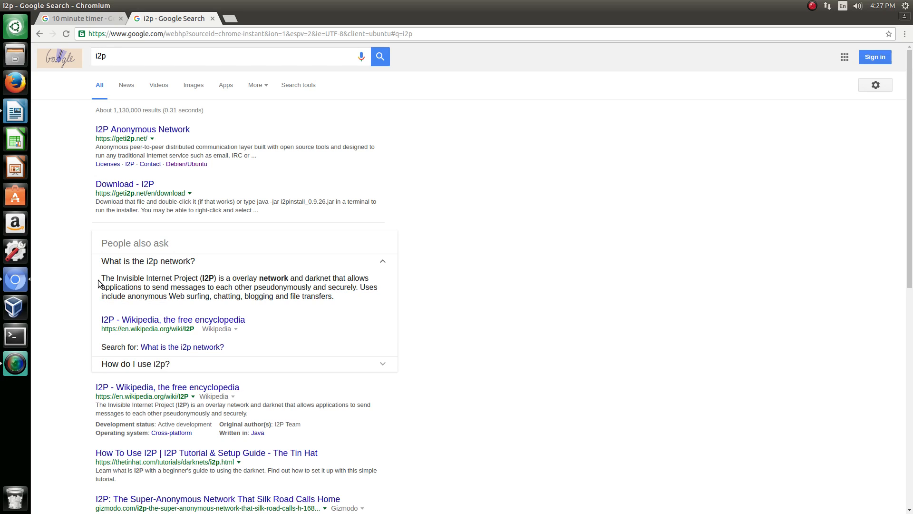
mouse_move(95, 277)
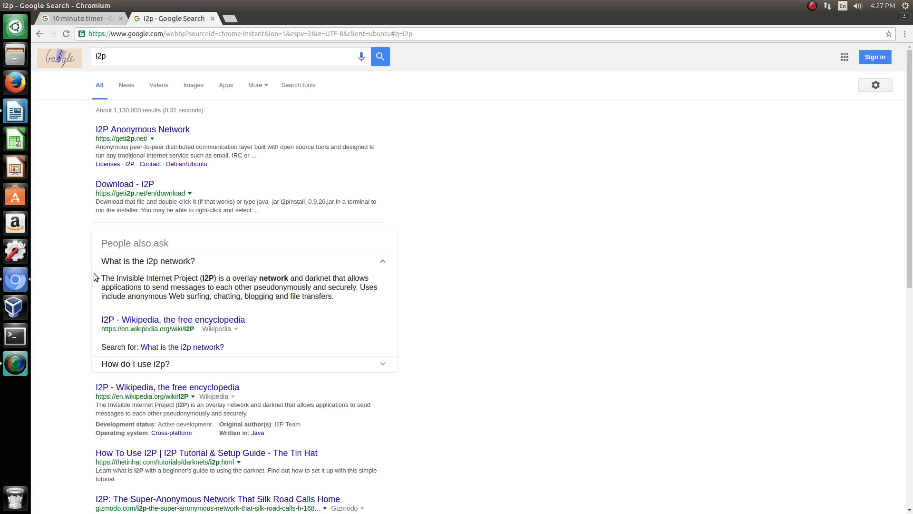
left_click_drag(101, 278, 334, 296)
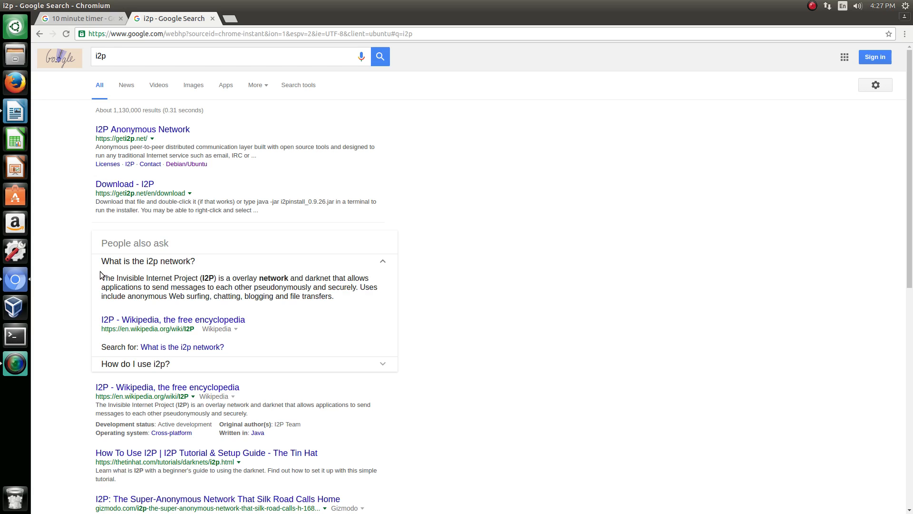
mouse_move(195, 283)
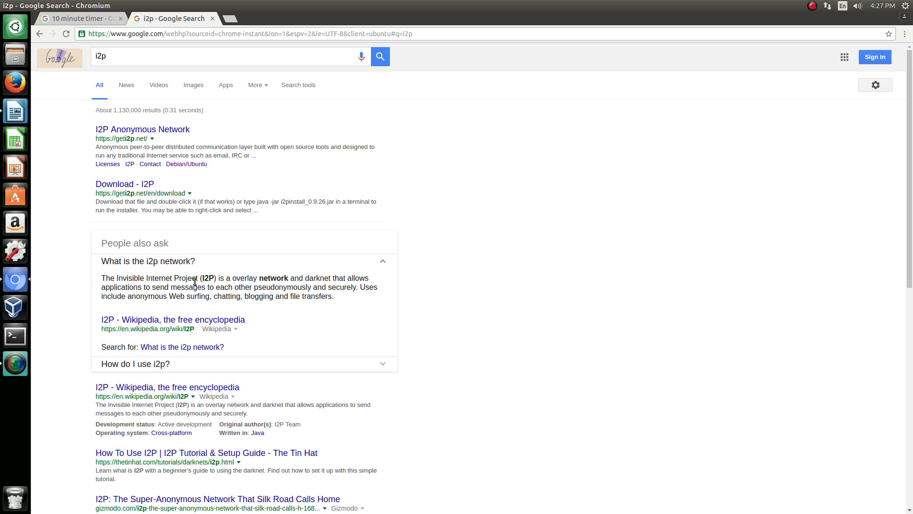
mouse_move(253, 279)
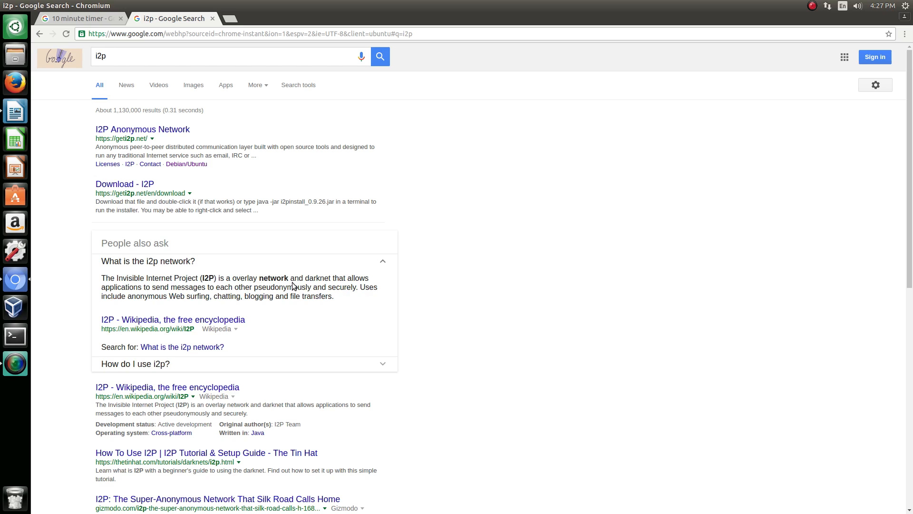
mouse_move(197, 288)
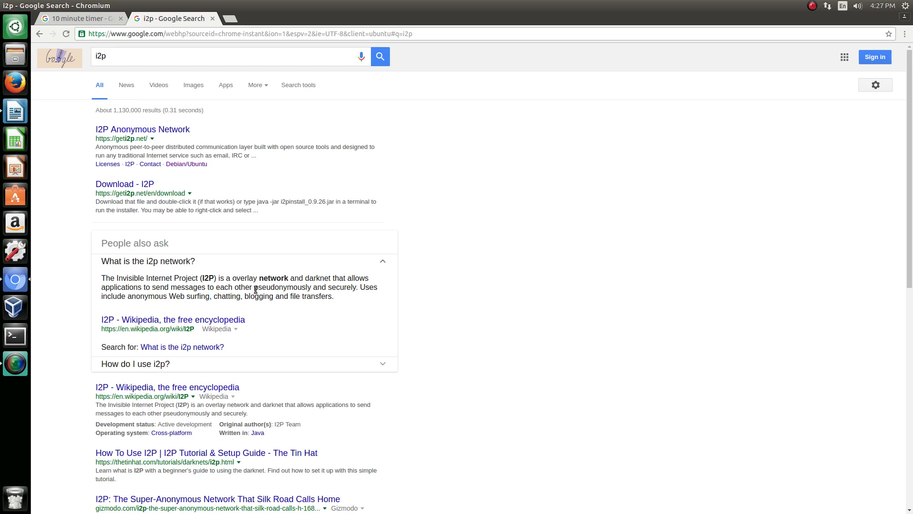
mouse_move(317, 288)
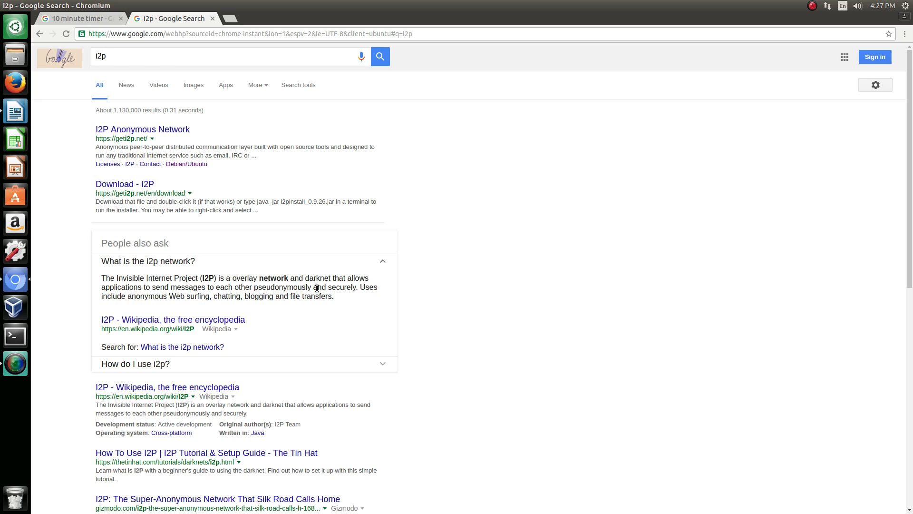
mouse_move(121, 295)
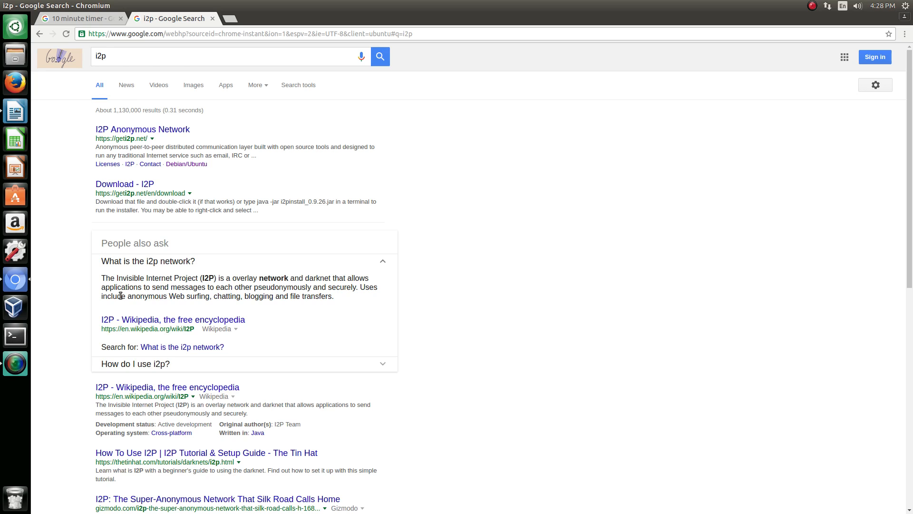
mouse_move(218, 256)
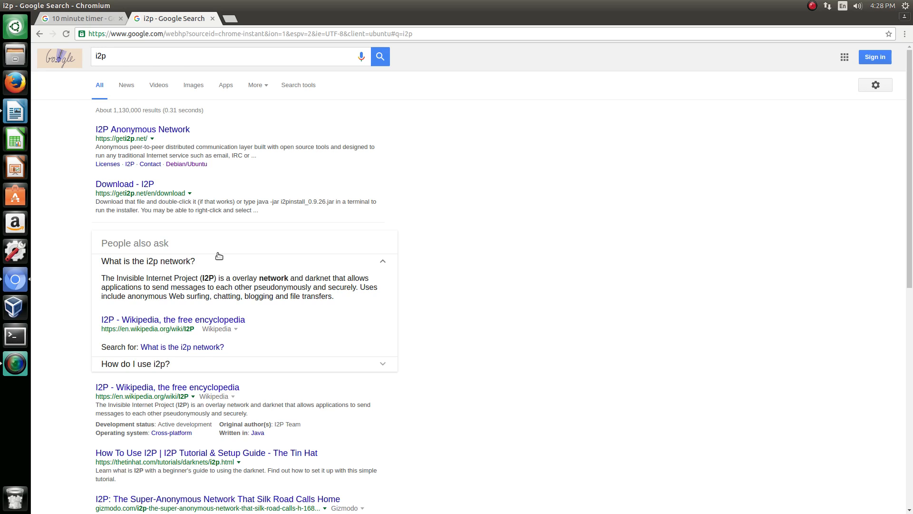
left_click_drag(101, 278, 331, 296)
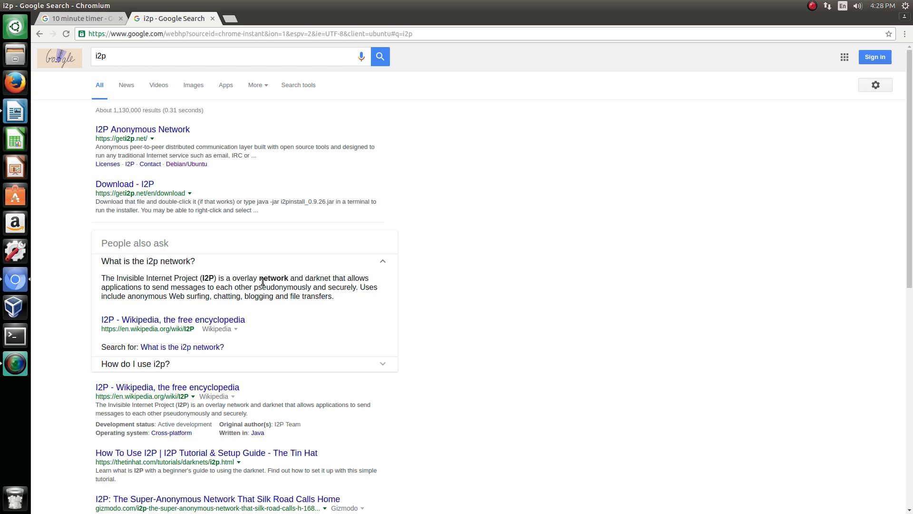
mouse_move(264, 285)
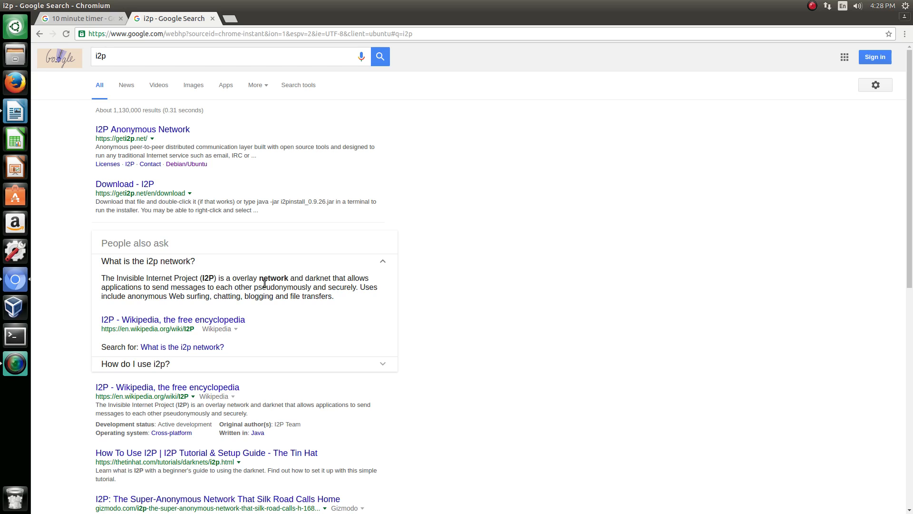
left_click_drag(102, 286, 334, 295)
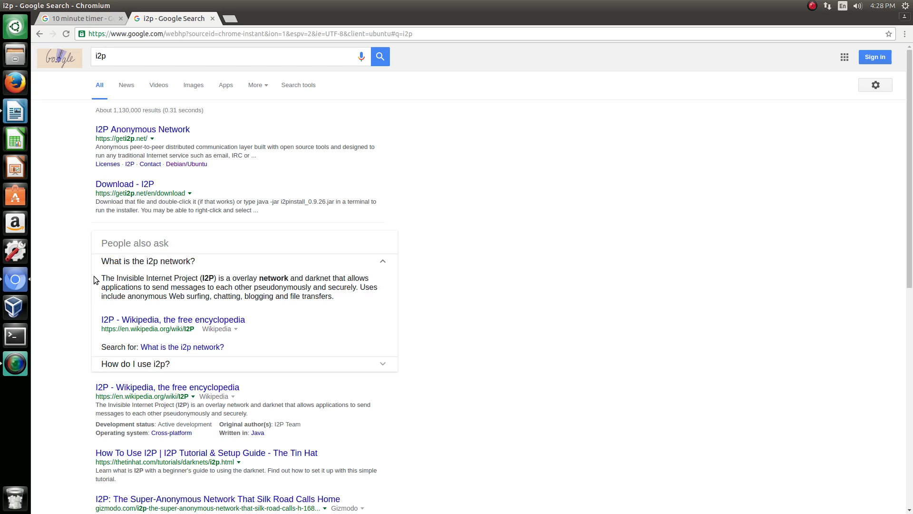
Expand 'How do I use i2p?', scroll the results, and switch to the Writer install guide
left_click(135, 363)
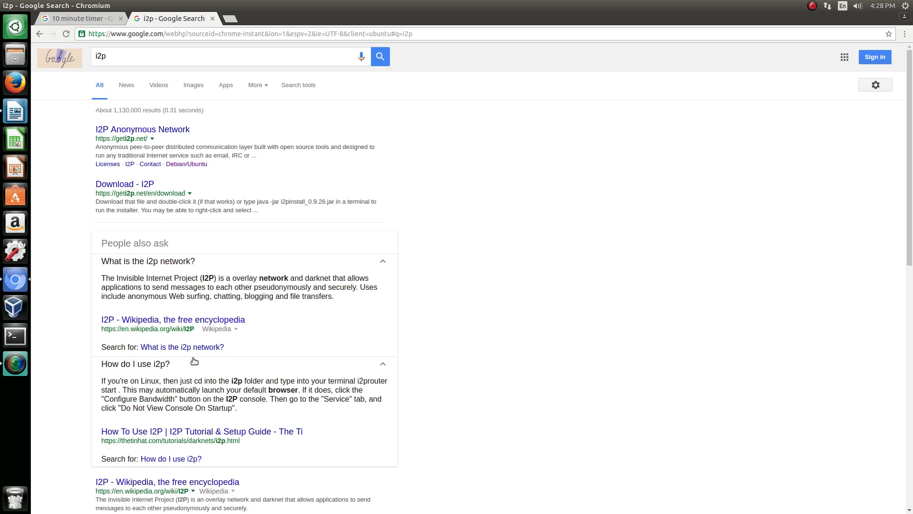
scroll("down", 3)
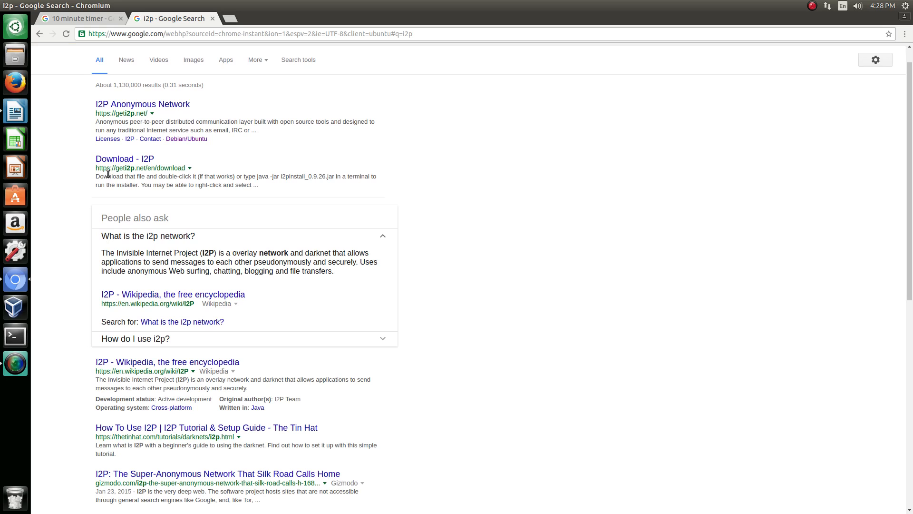
mouse_move(383, 236)
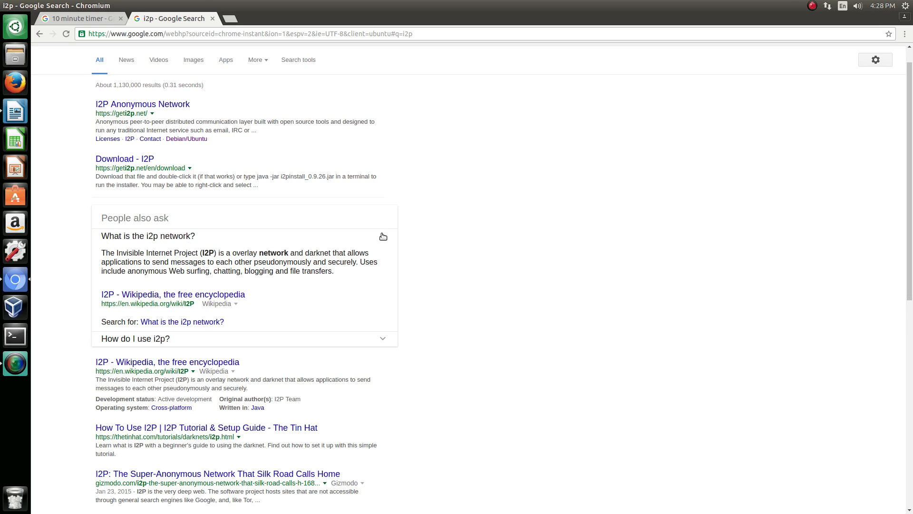
left_click(148, 236)
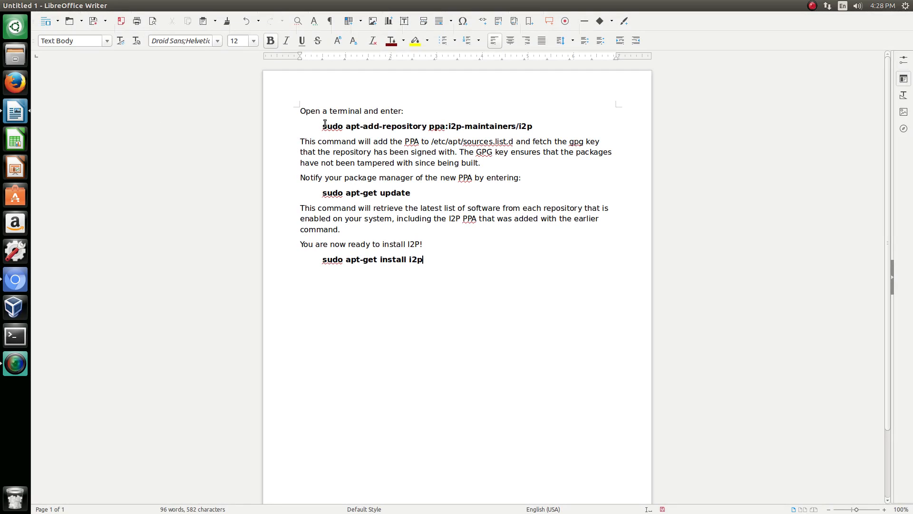
Select the add-repository command in the guide, deselect it, and open a terminal window
triple_click(351, 111)
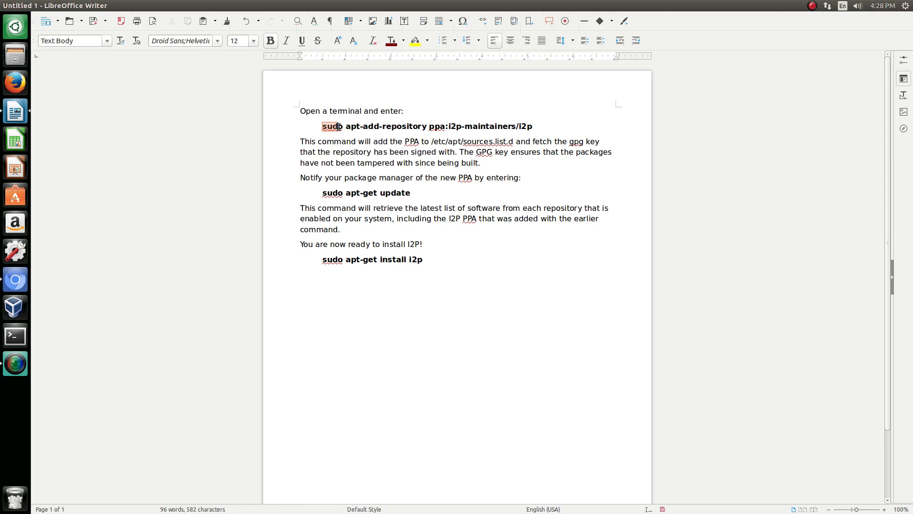
left_click(318, 165)
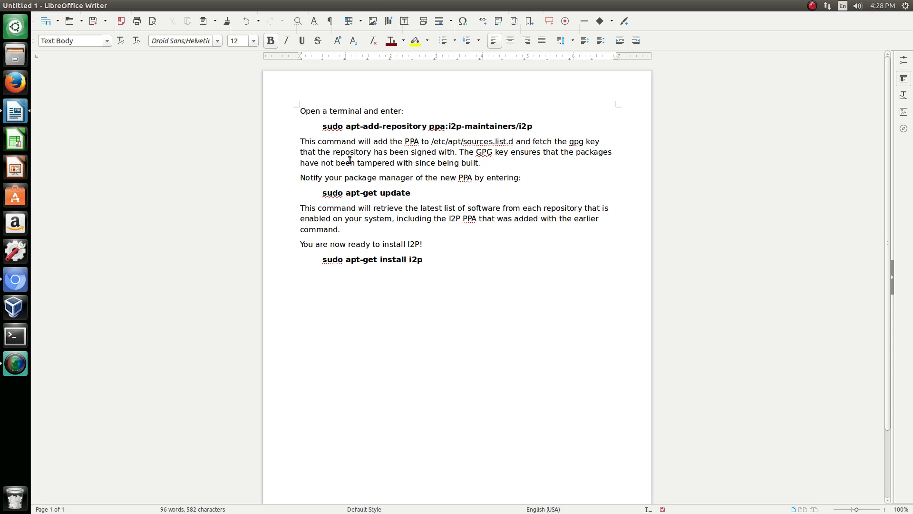
mouse_move(161, 198)
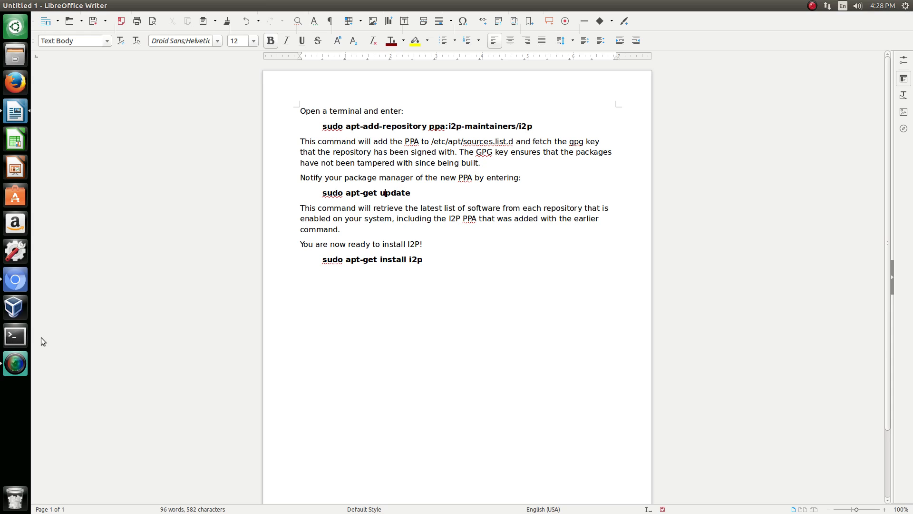
mouse_move(59, 349)
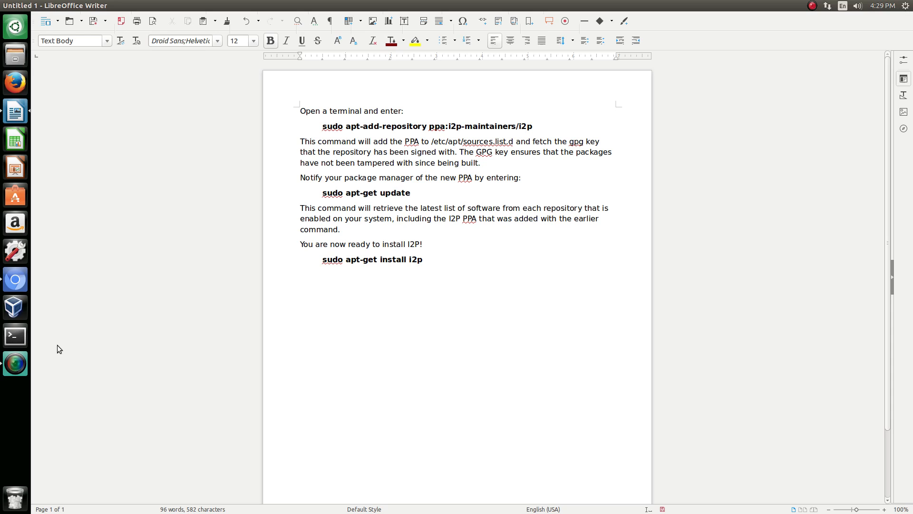
left_click(16, 335)
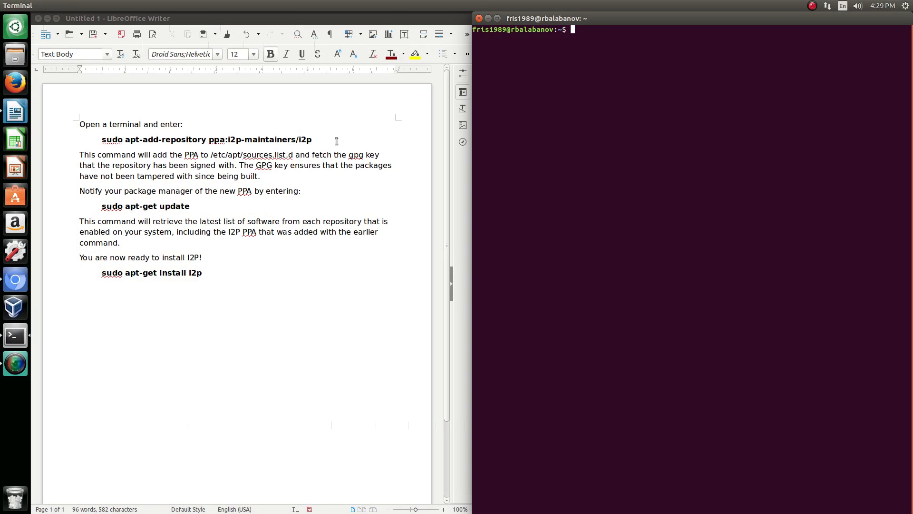
mouse_move(573, 121)
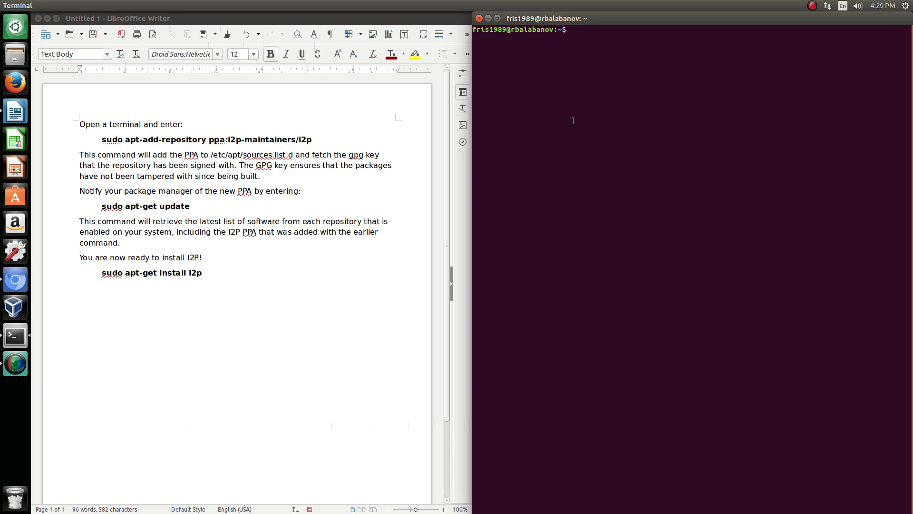
Run 'sudo apt-get update' with the password to refresh package lists
type("sudo")
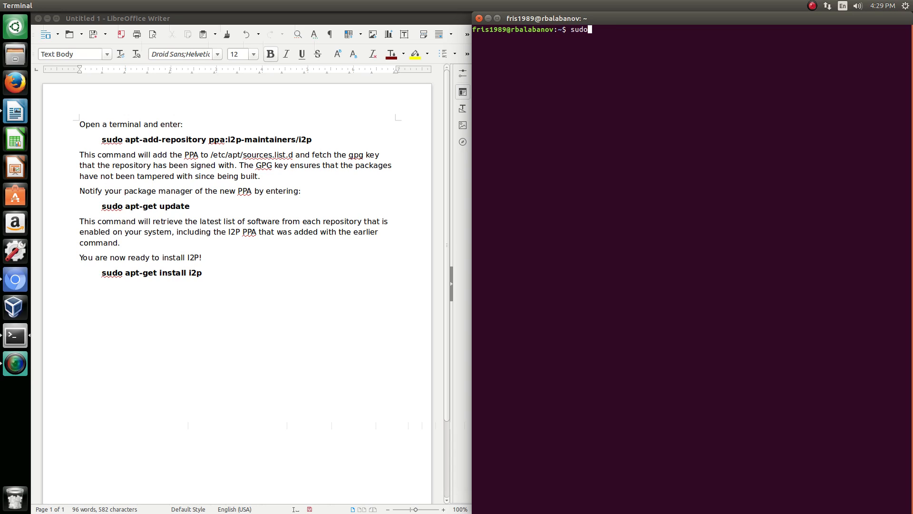
type("apt-get")
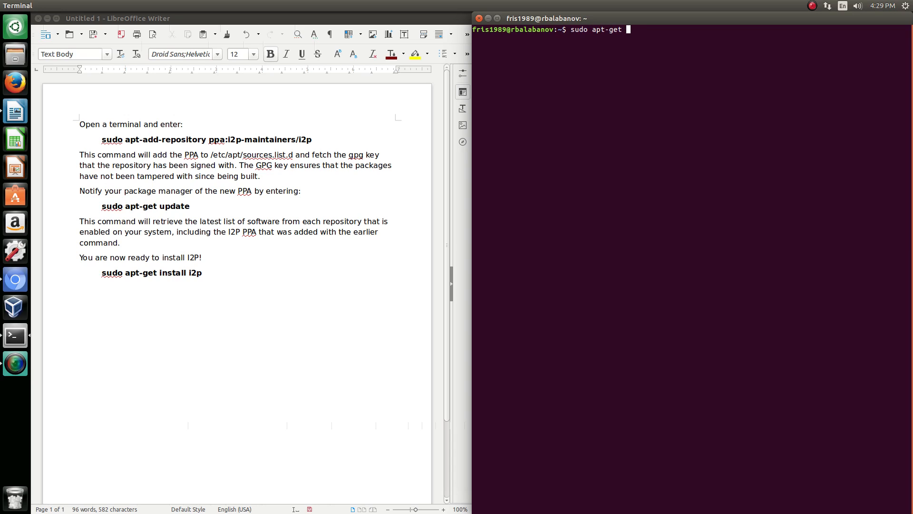
type("update")
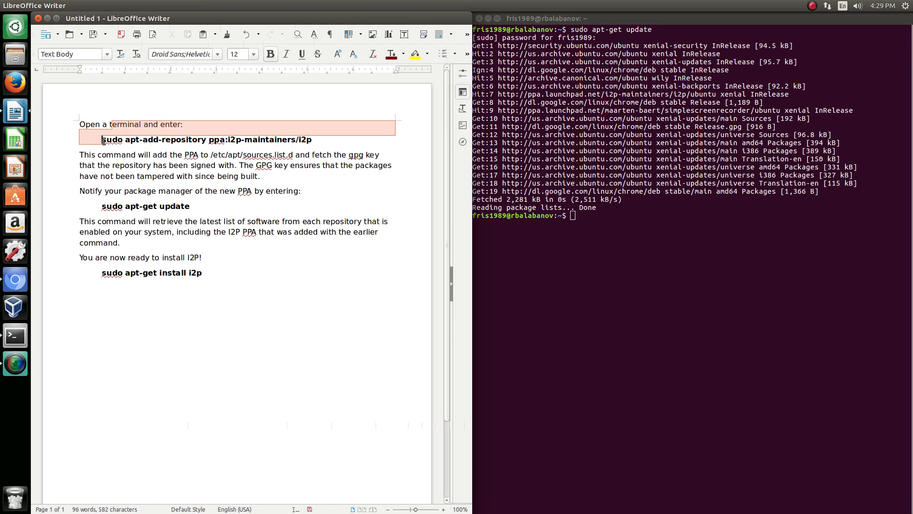
left_click_drag(101, 140, 160, 140)
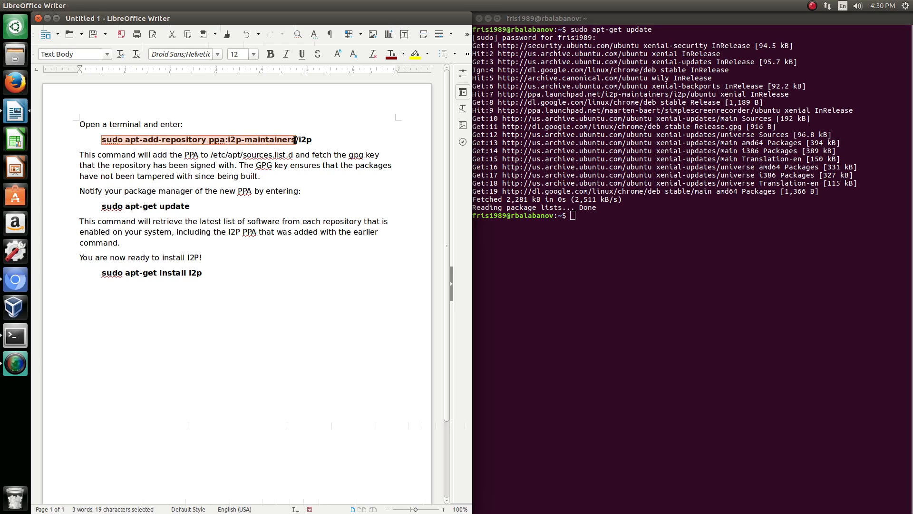
left_click(316, 139)
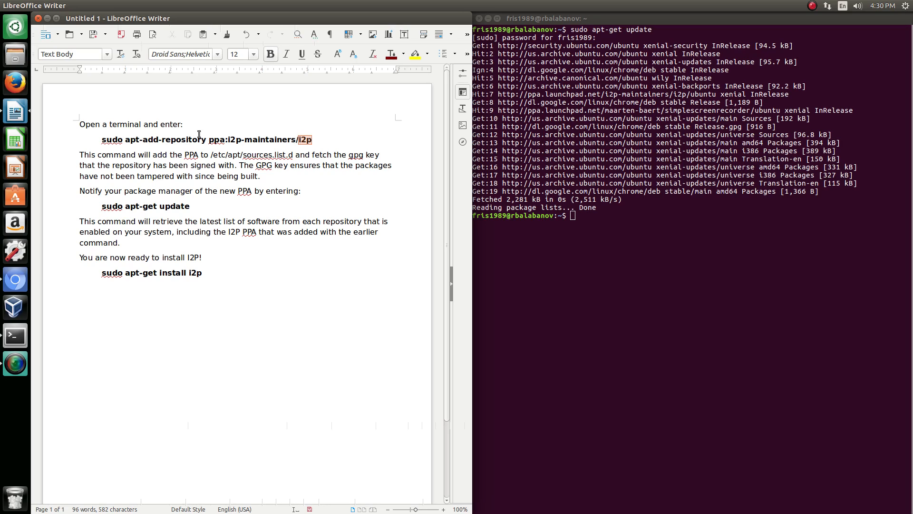
left_click(133, 140)
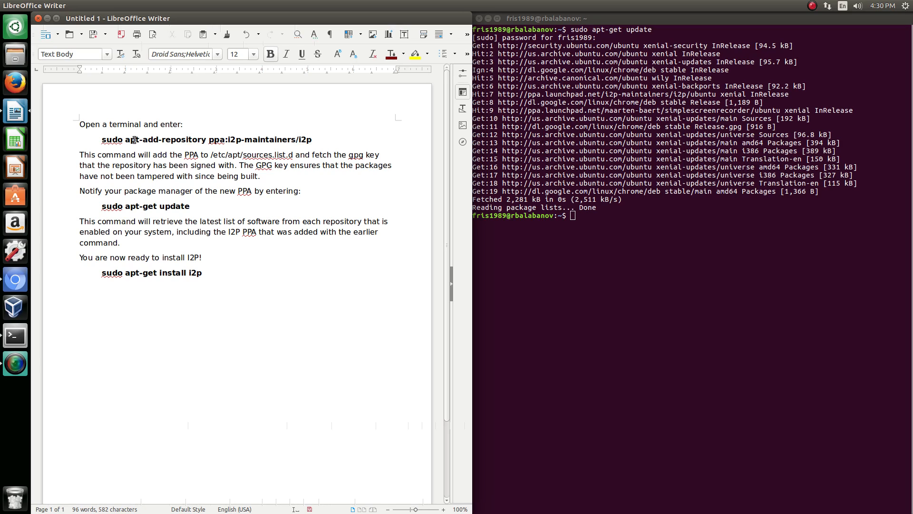
left_click(626, 237)
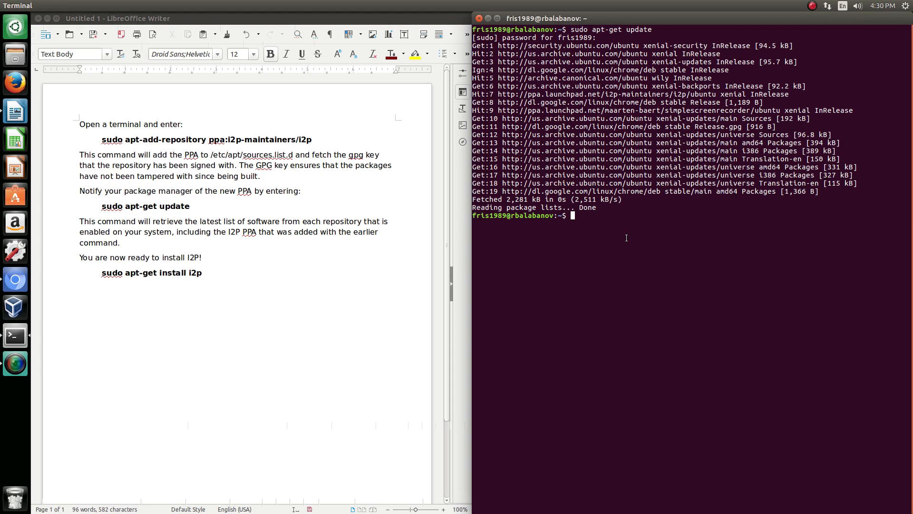
Run 'sudo apt-add-repository ppa:i2p-maintainers/i2p' and highlight the PPA's I2P description
type("sudo apt-add")
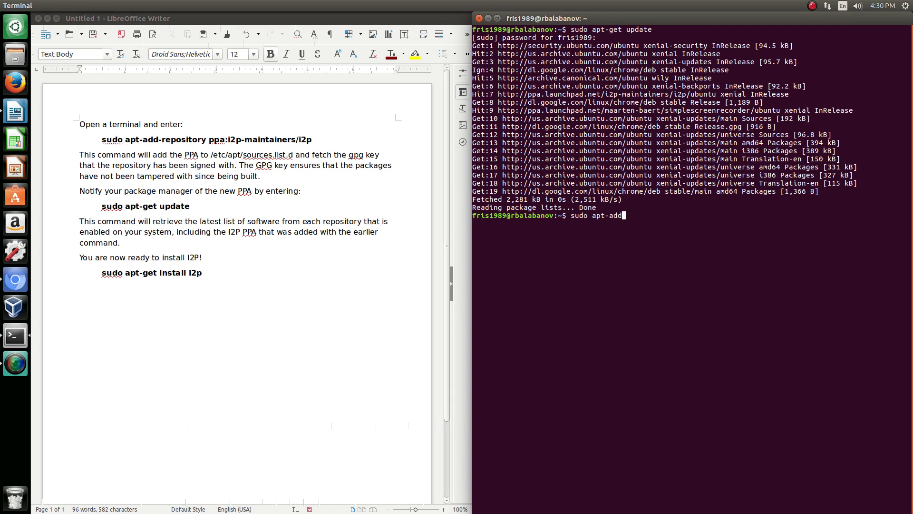
type("-repository ppa")
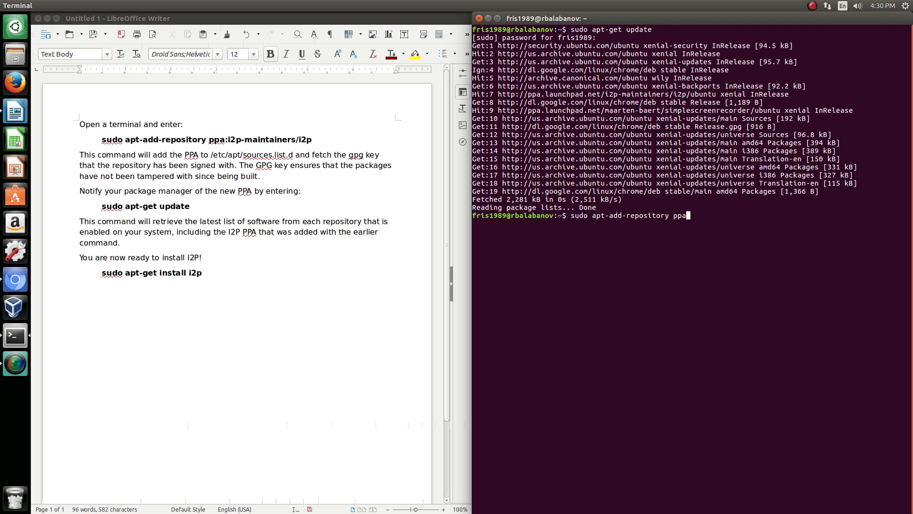
type(":i2p-")
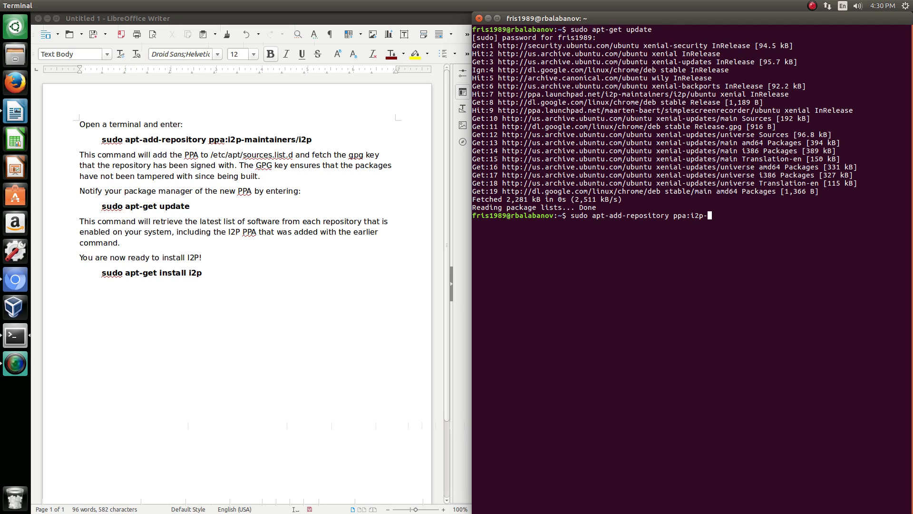
type("maintainers")
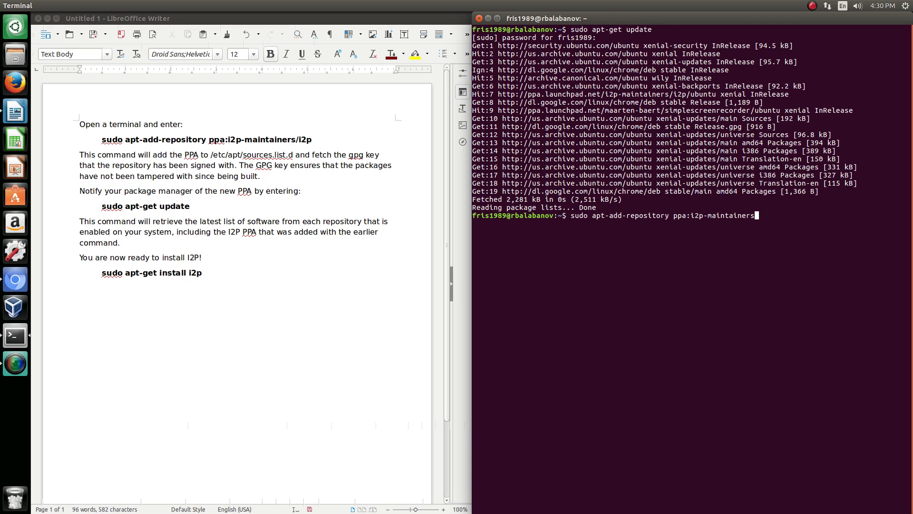
type("/i2p")
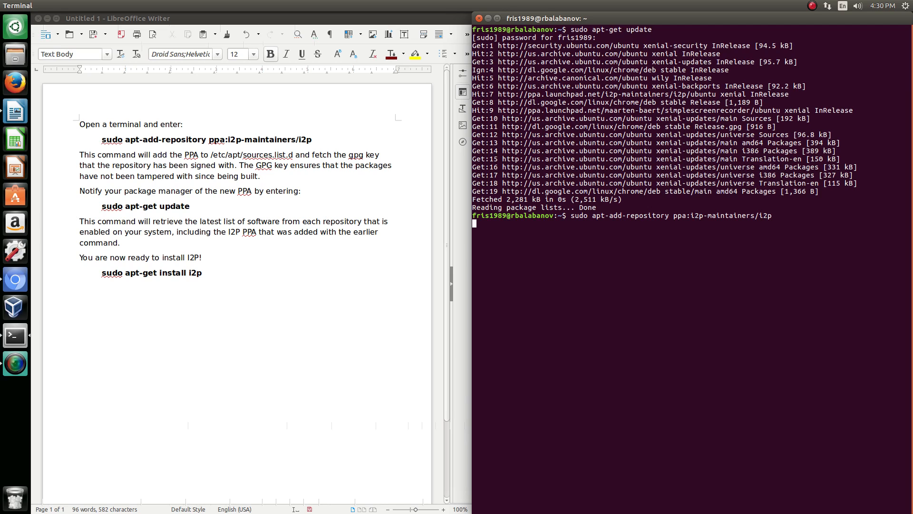
key("Return")
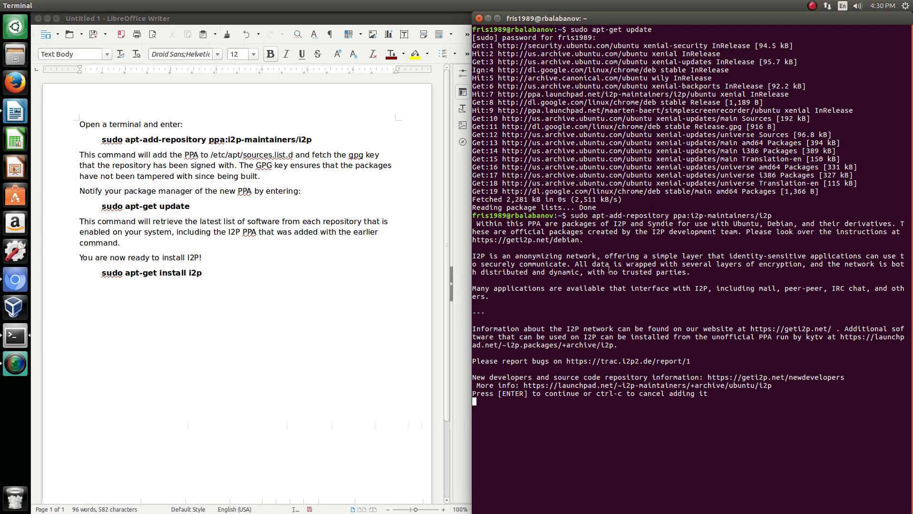
left_click_drag(472, 256, 515, 256)
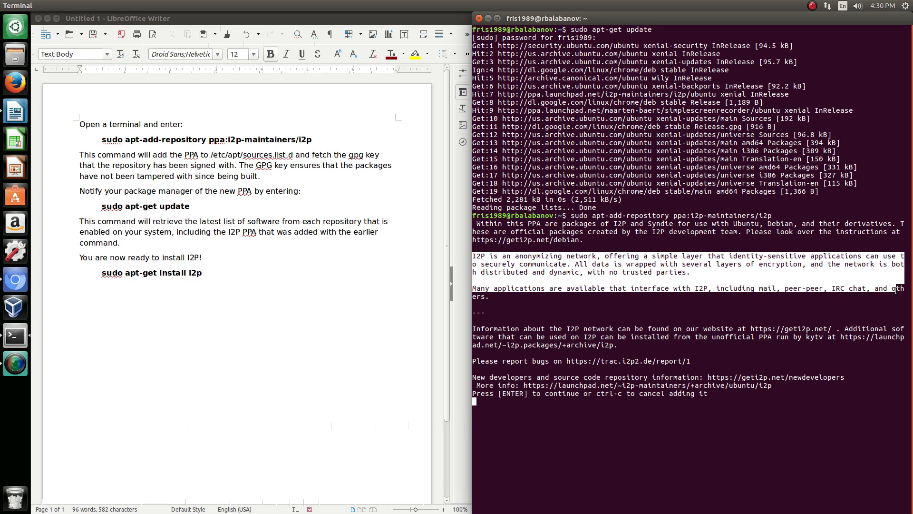
mouse_move(877, 292)
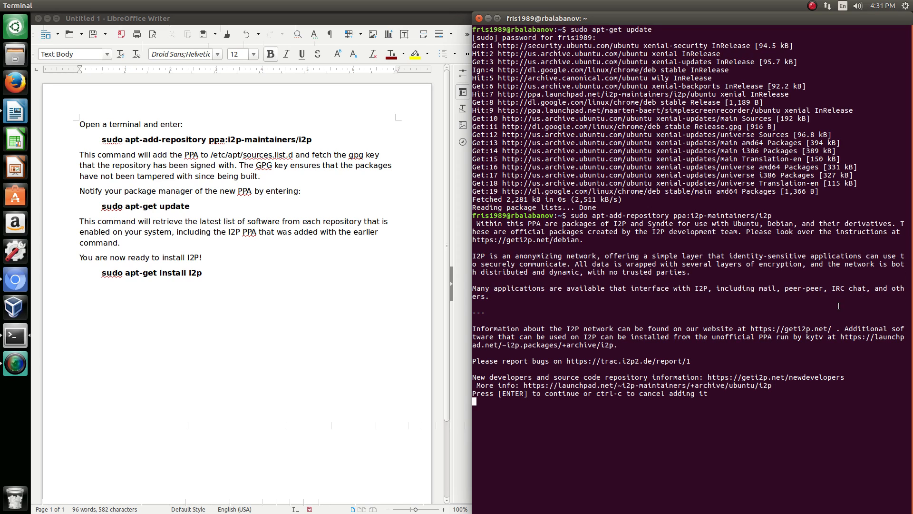
mouse_move(661, 213)
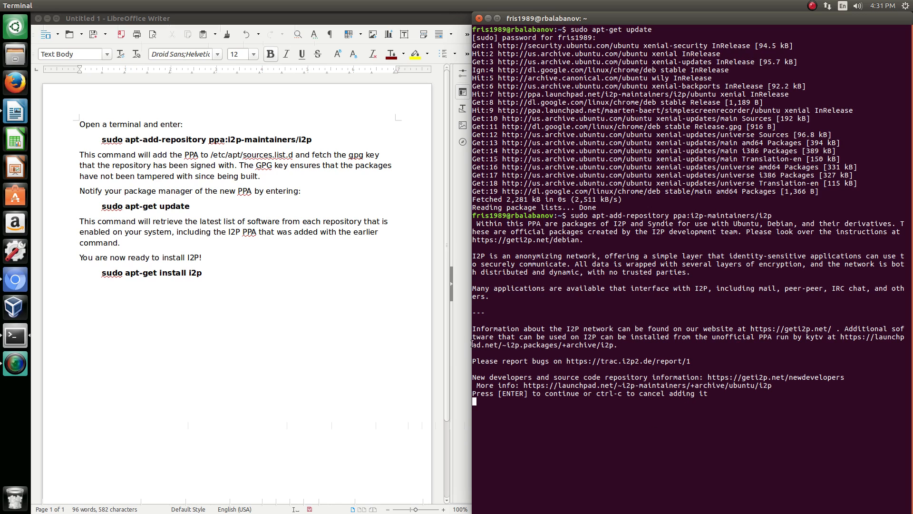
mouse_move(474, 329)
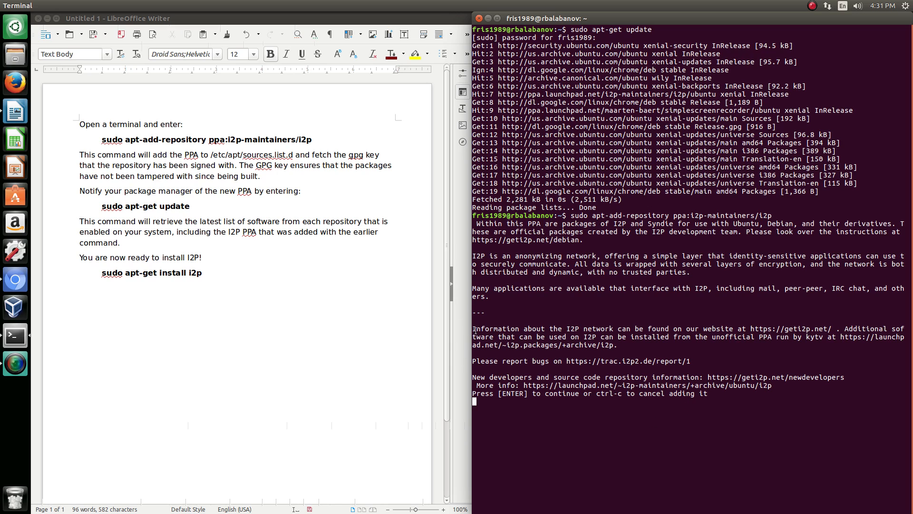
mouse_move(797, 335)
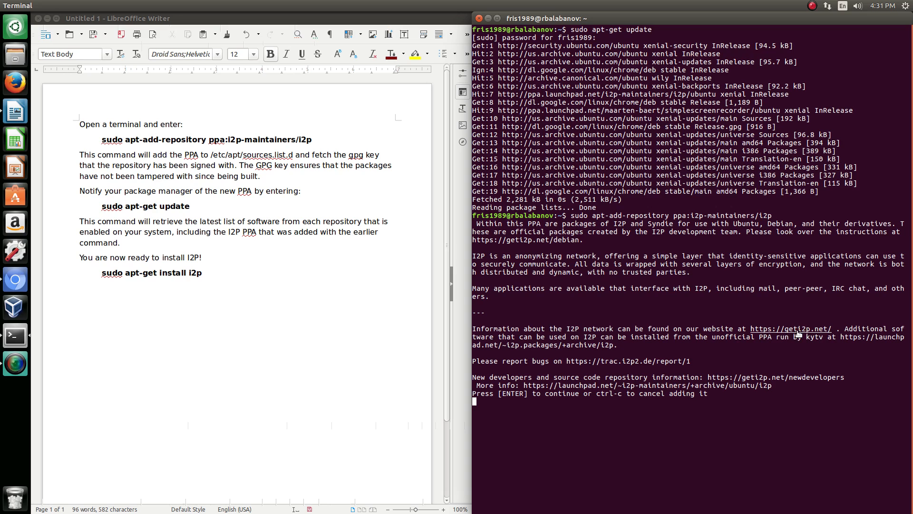
mouse_move(681, 349)
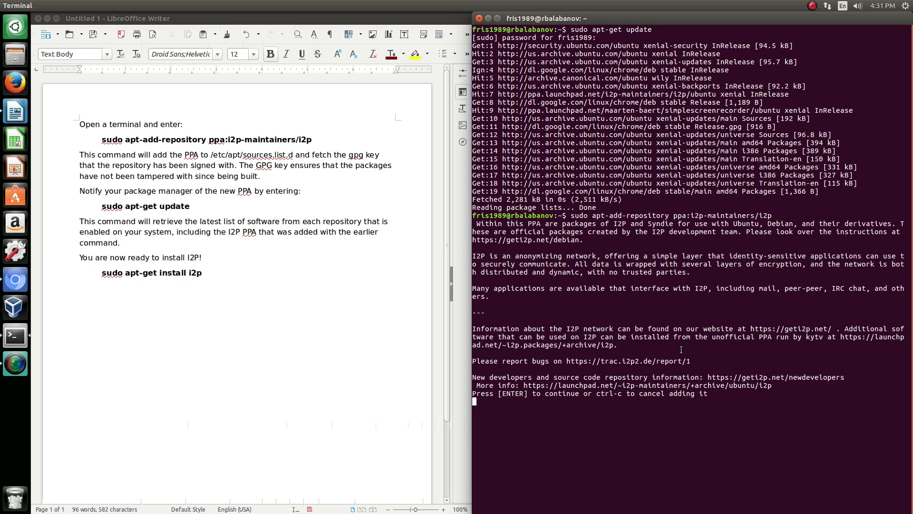
mouse_move(841, 337)
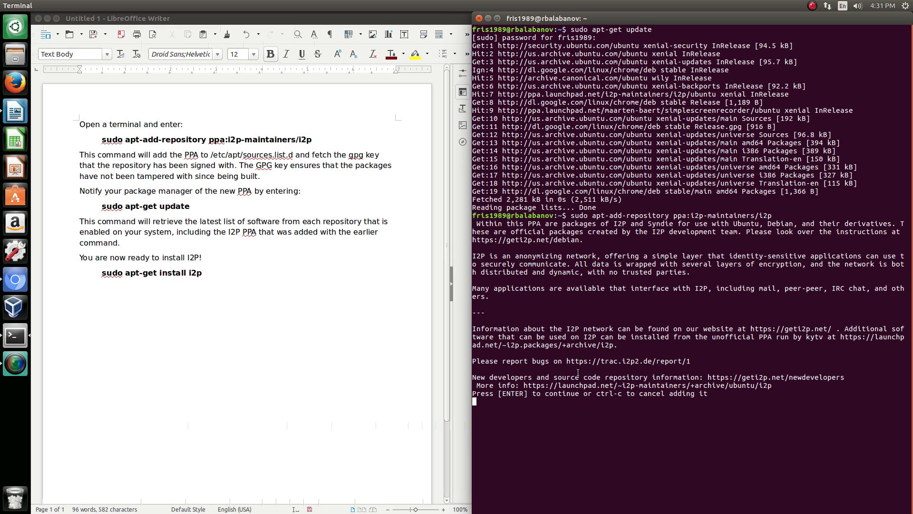
mouse_move(629, 374)
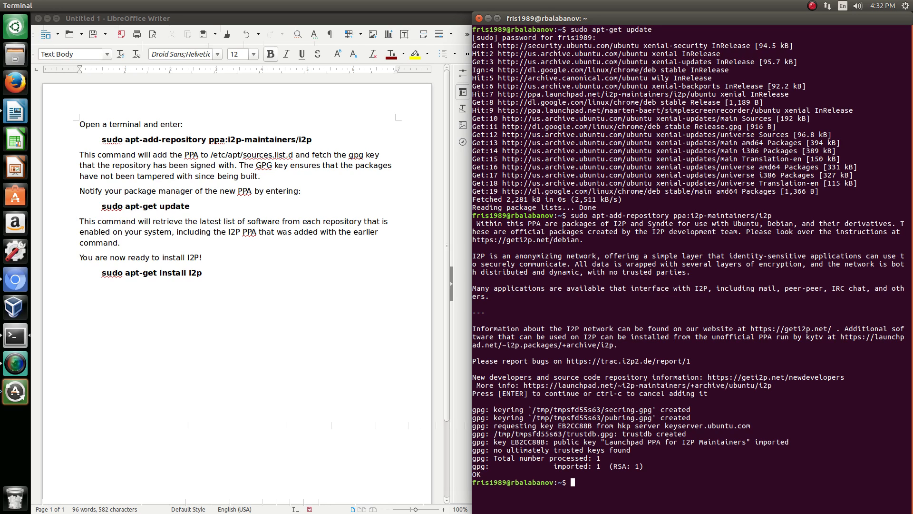
Run 'sudo apt-get update' again to include the i2p-maintainers PPA
type("sudo apt-get update")
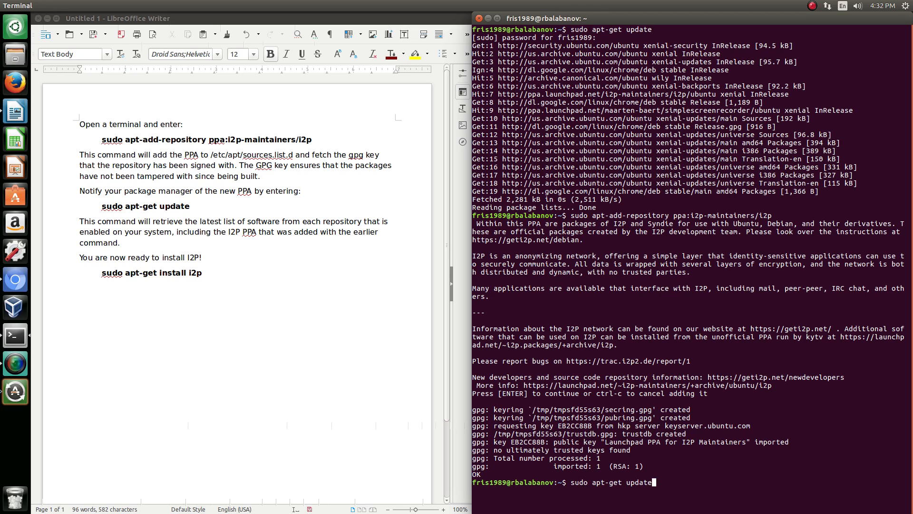
key("Return")
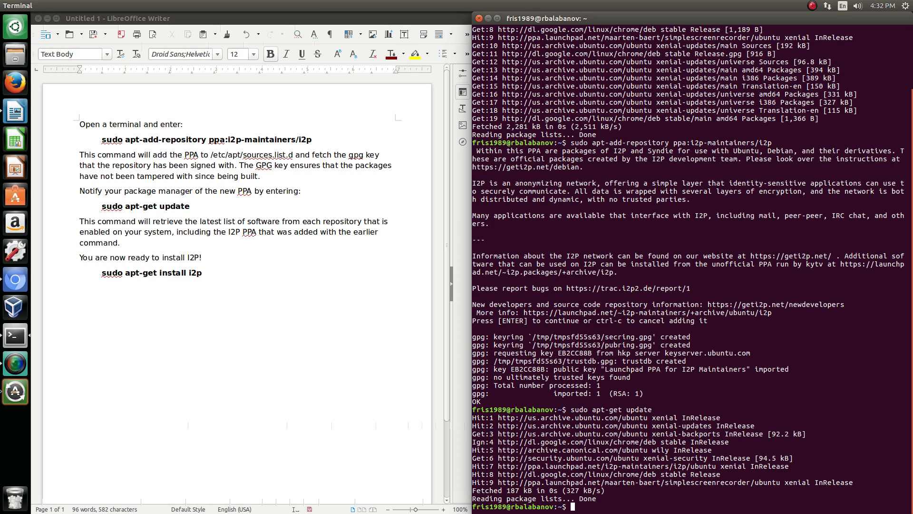
Run the apt I2P install command, which reports i2p already at the newest version
type("sudo")
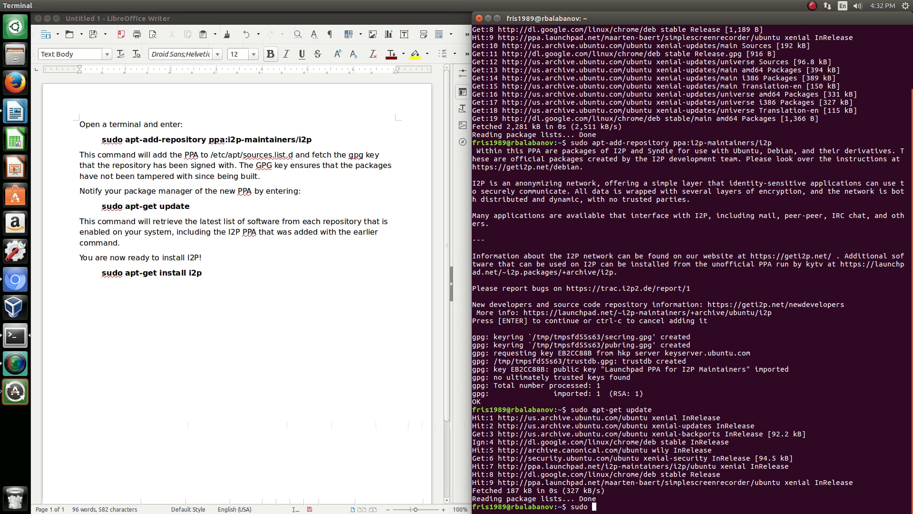
type("apt-get install")
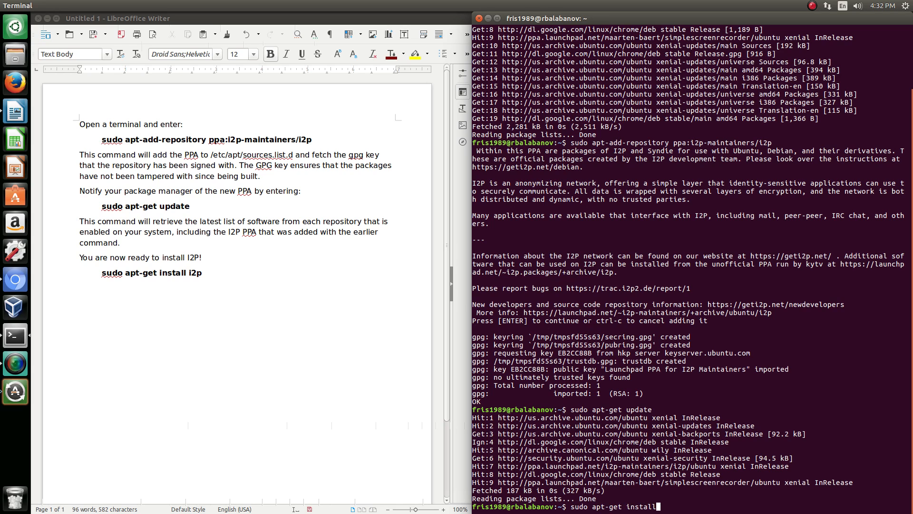
key("Return")
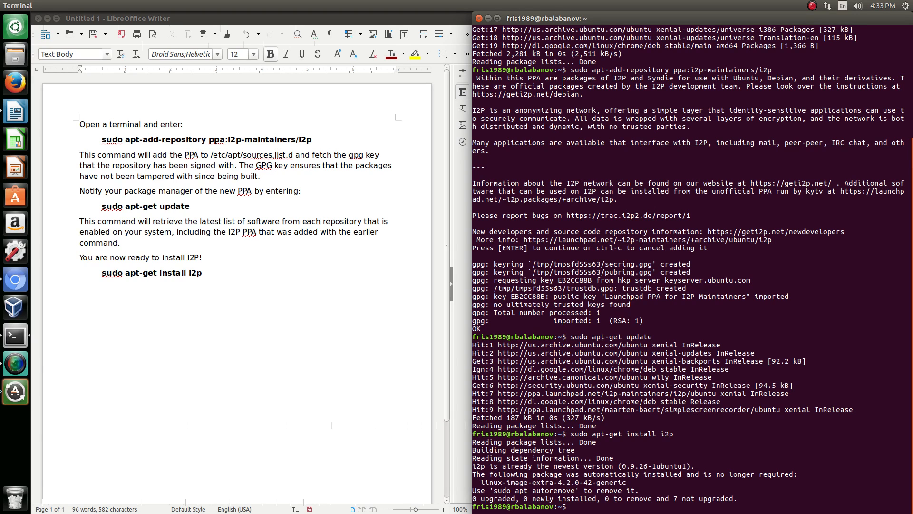
Run 'sudo apt-get upgrade' and confirm with y to upgrade 7 packages
type("sudo apt-get")
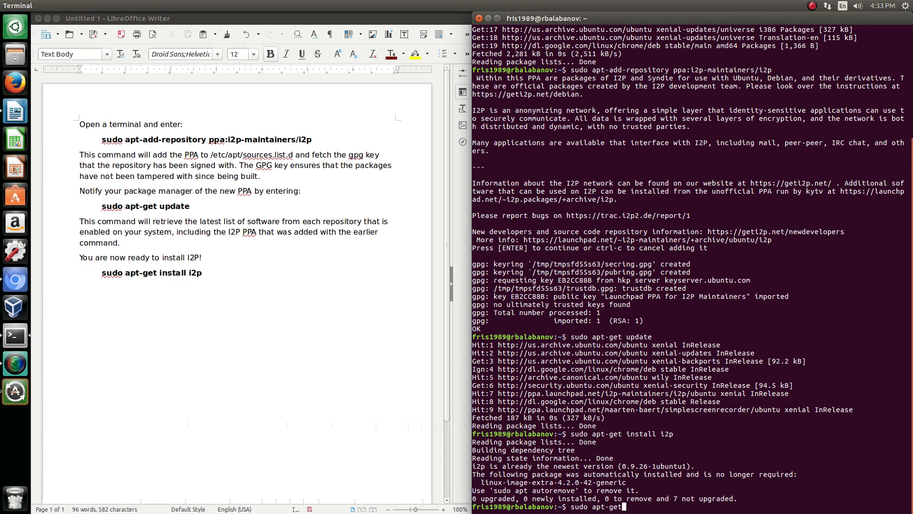
type("upgt")
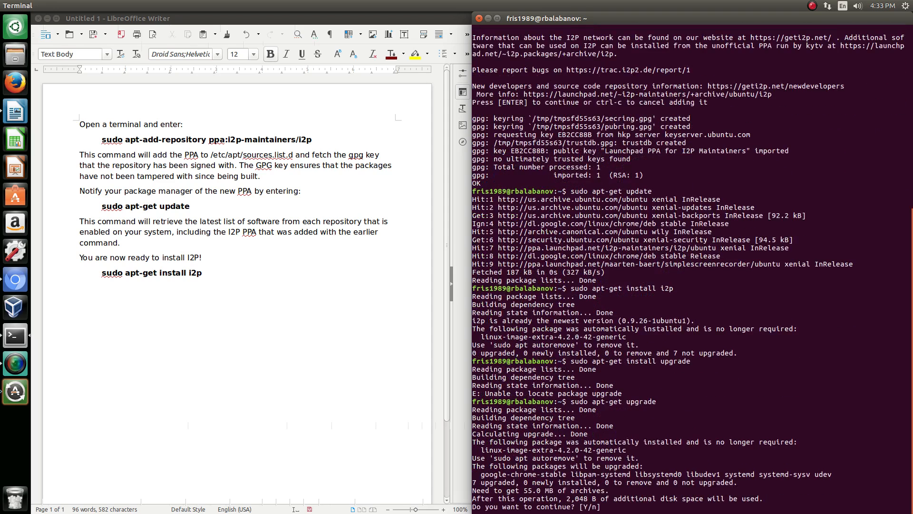
type("y")
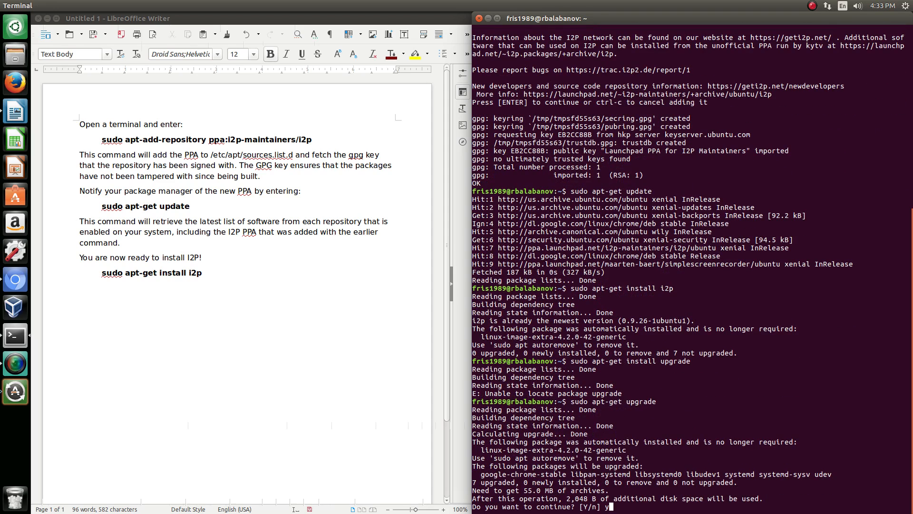
key("Return")
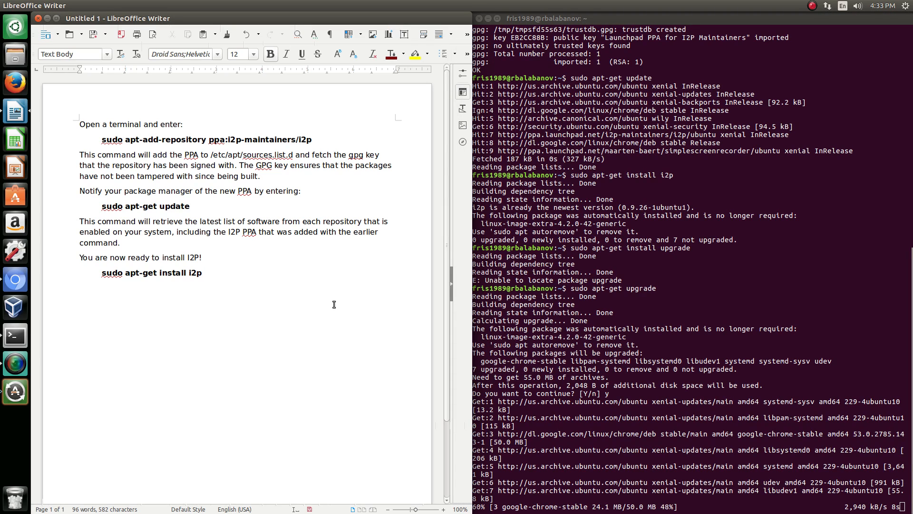
Type a bold 'sudo apt-get upgrade' line below the install command in the guide
type("U")
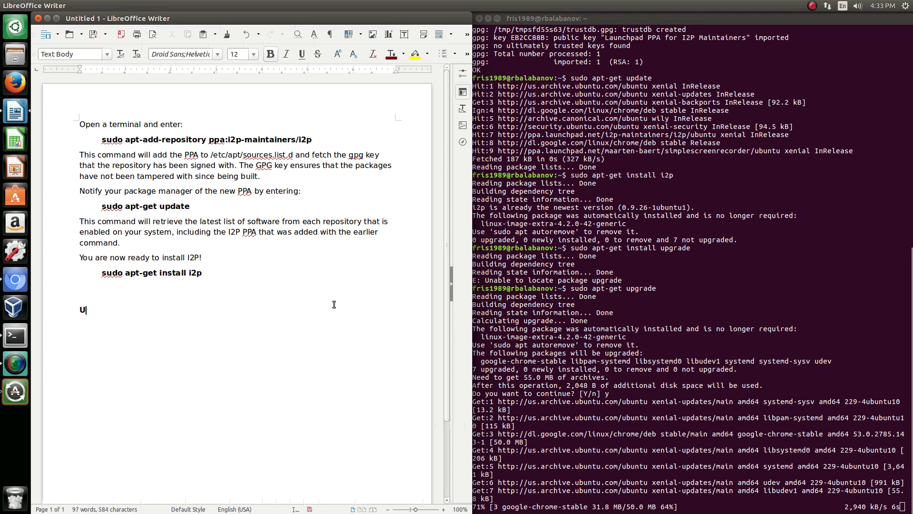
type("sudo apt-get")
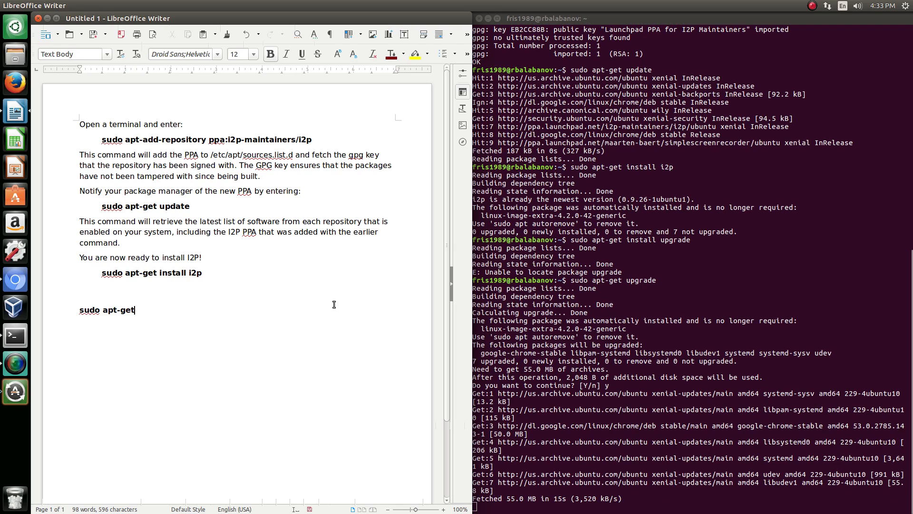
type("upgrade")
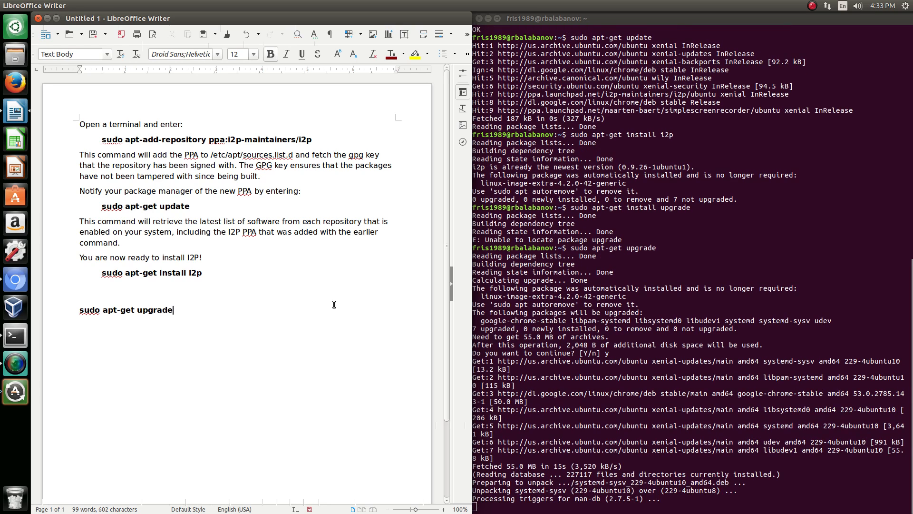
scroll("down", 3)
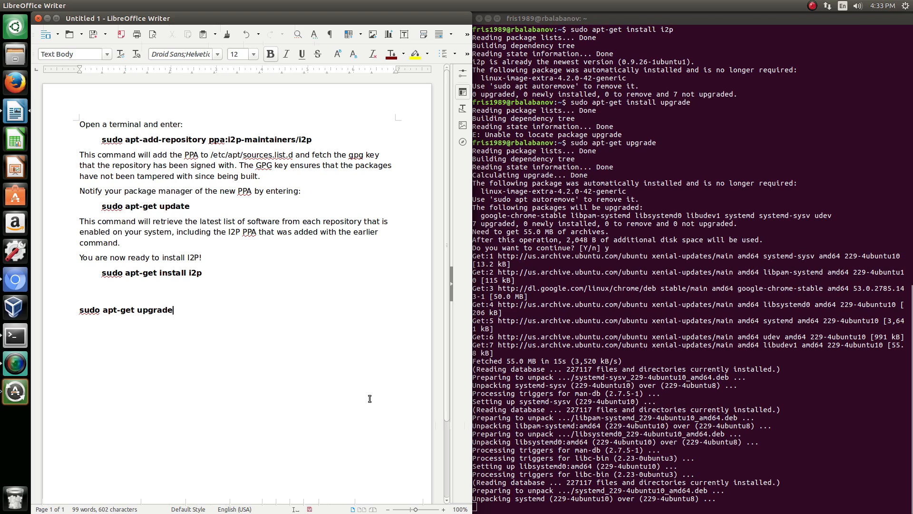
scroll("down", 3)
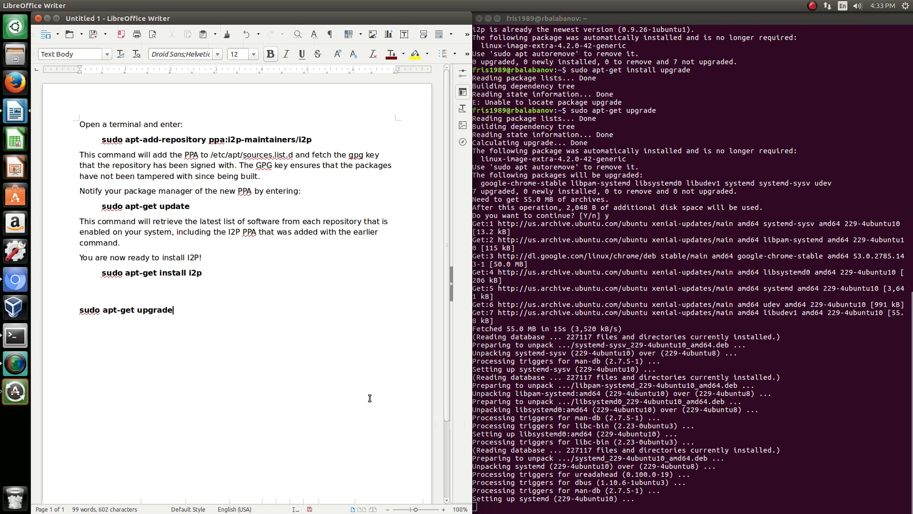
scroll("down", 3)
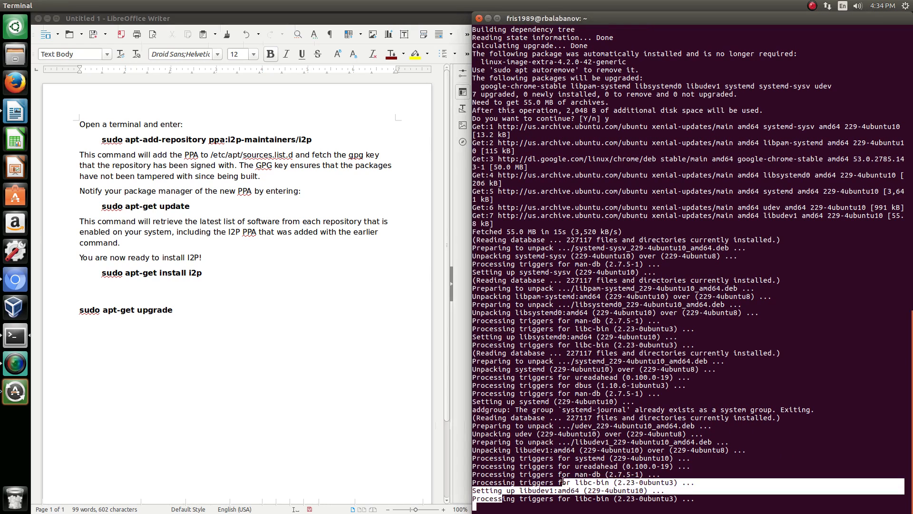
Scroll the upgrade output until all seven packages install, then return from Chromium to Terminal
scroll("down", 3)
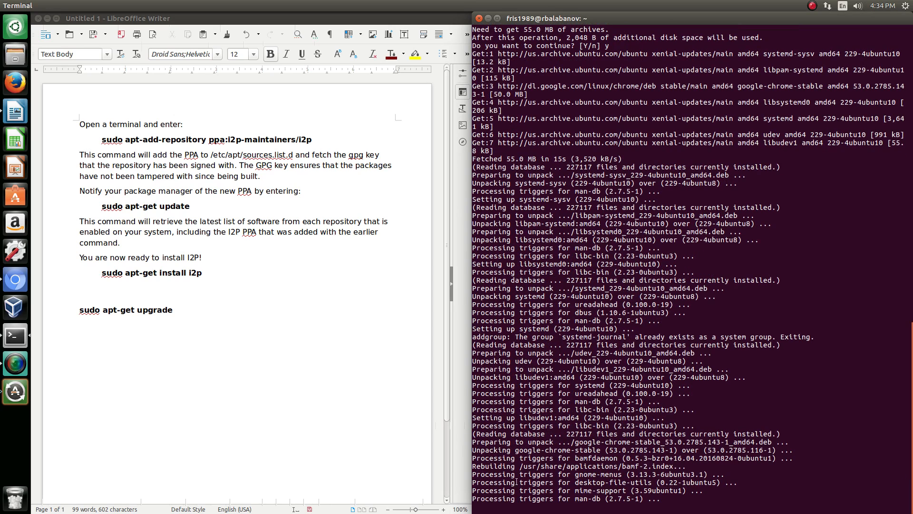
scroll("down", 3)
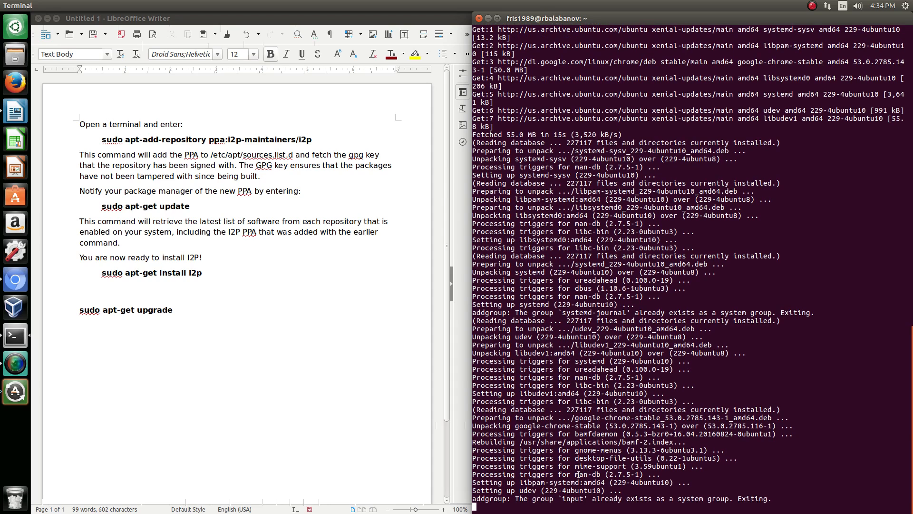
scroll("down", 3)
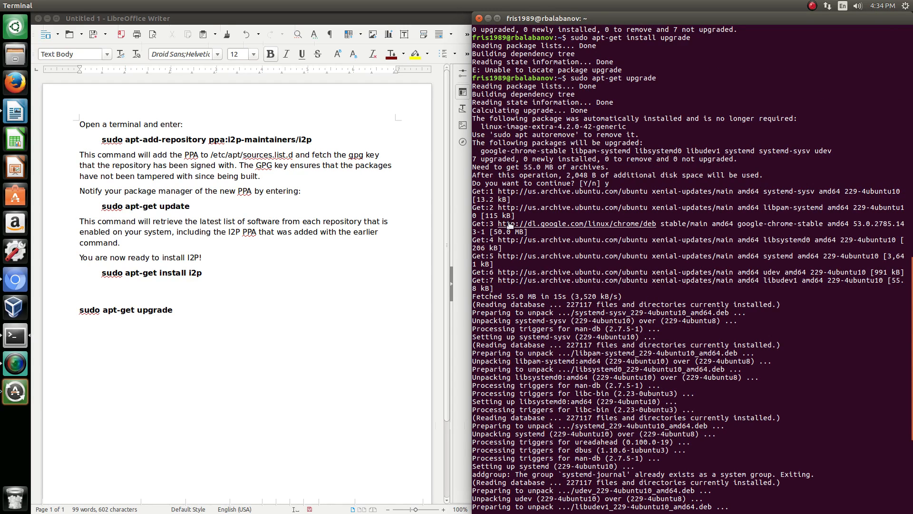
scroll("down", 3)
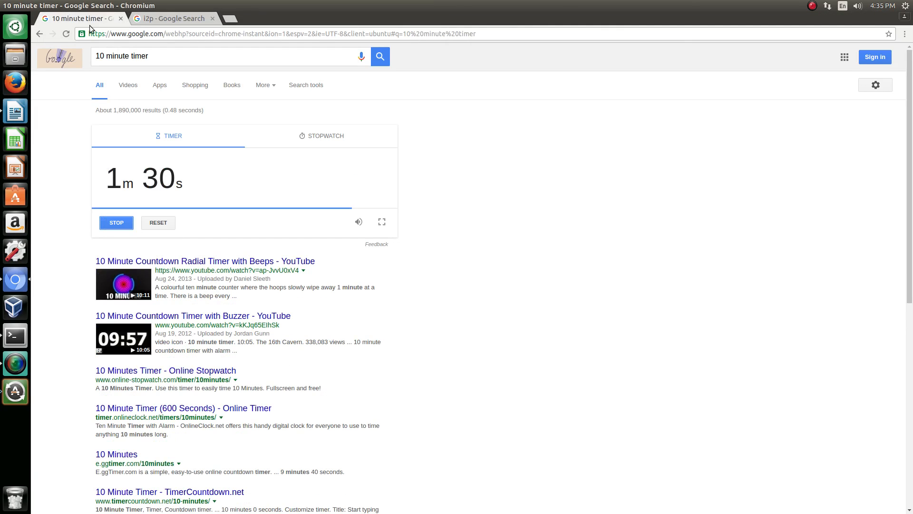
left_click(171, 18)
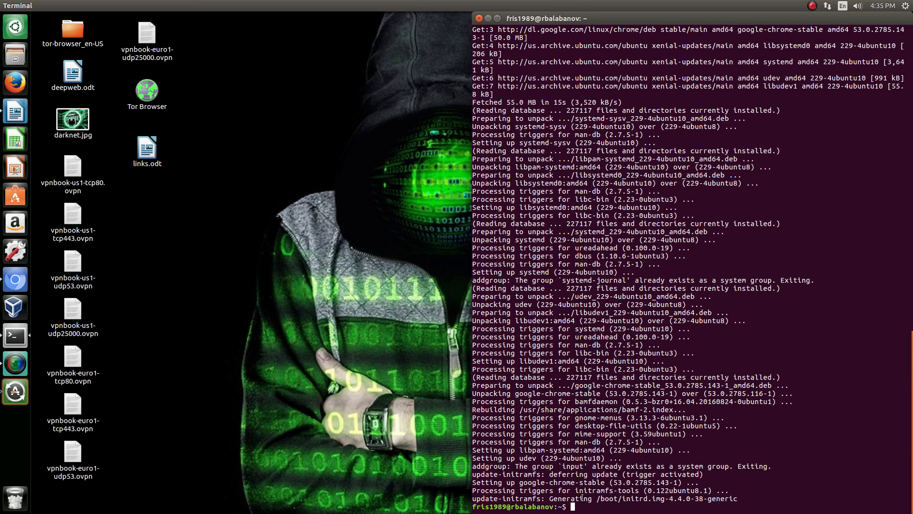
Clear the terminal and start typing the i2prouter command at the fresh prompt
type("clear")
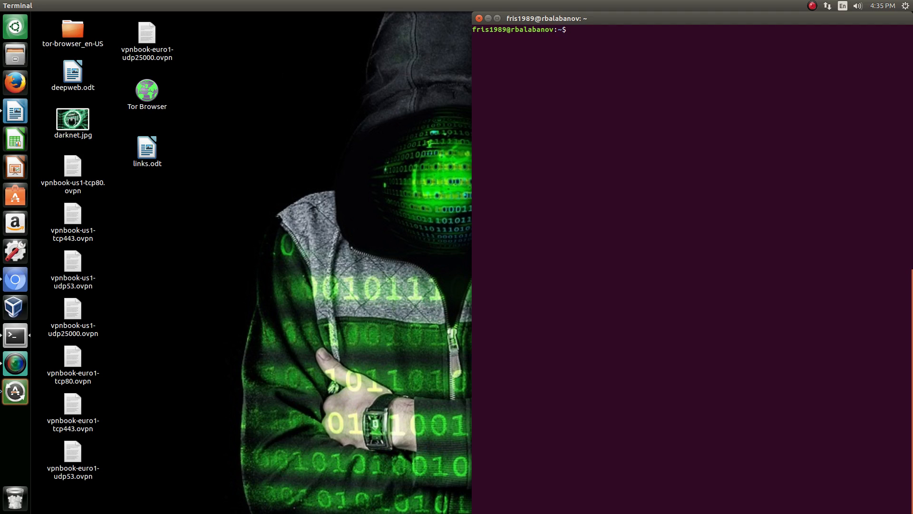
type("i")
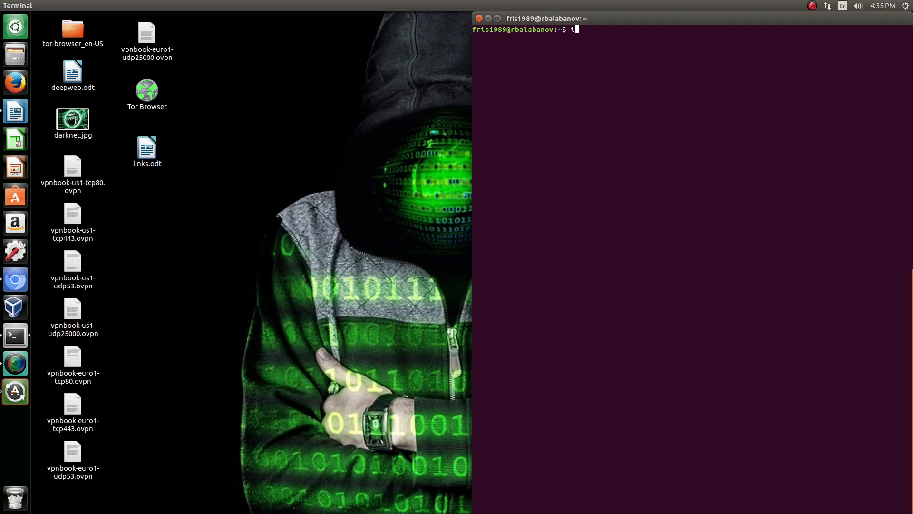
type("2prou")
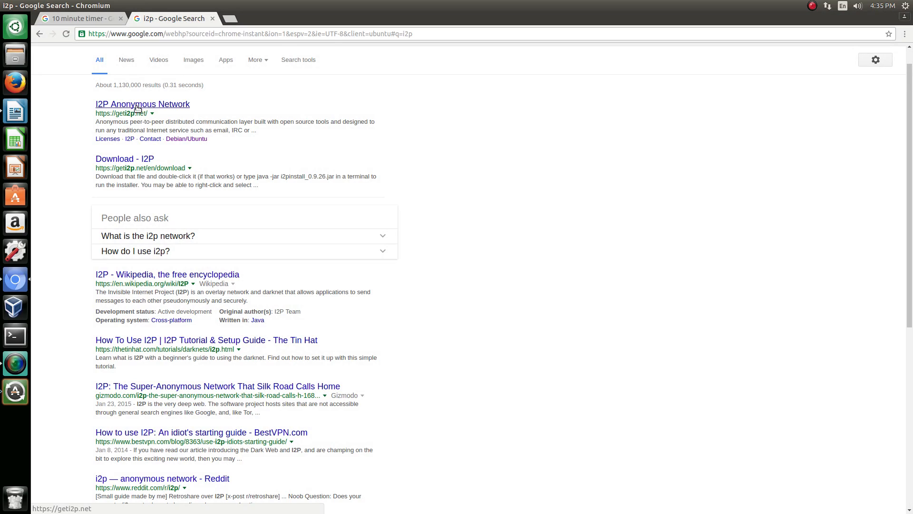
Open the geti2p.net result from the i2p search and scroll to its download options
left_click(143, 105)
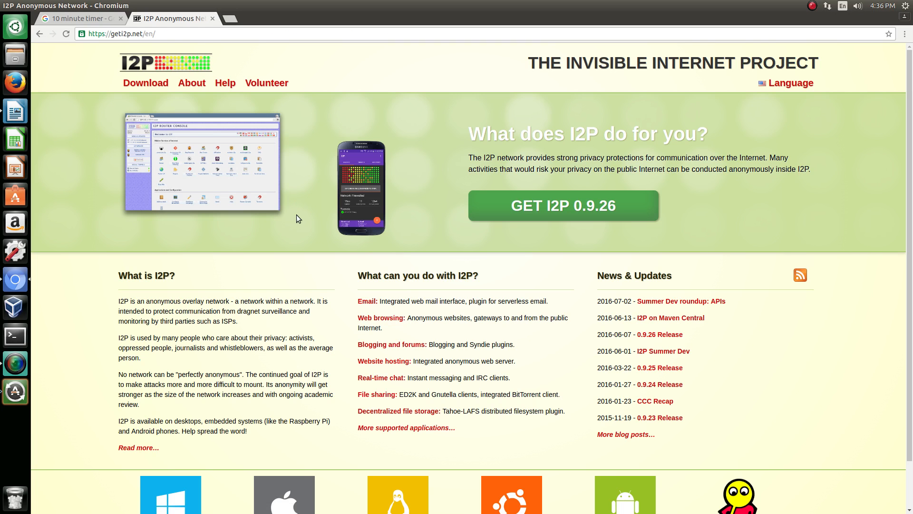
mouse_move(509, 272)
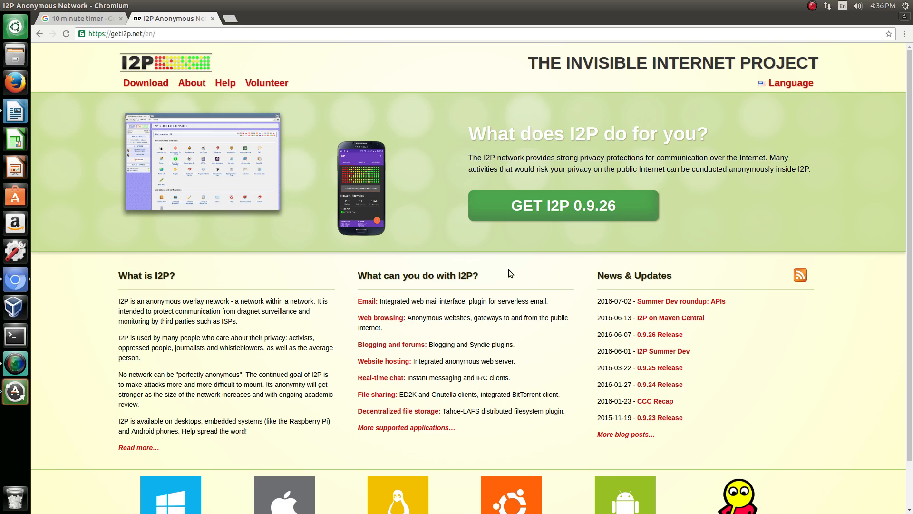
scroll("down", 3)
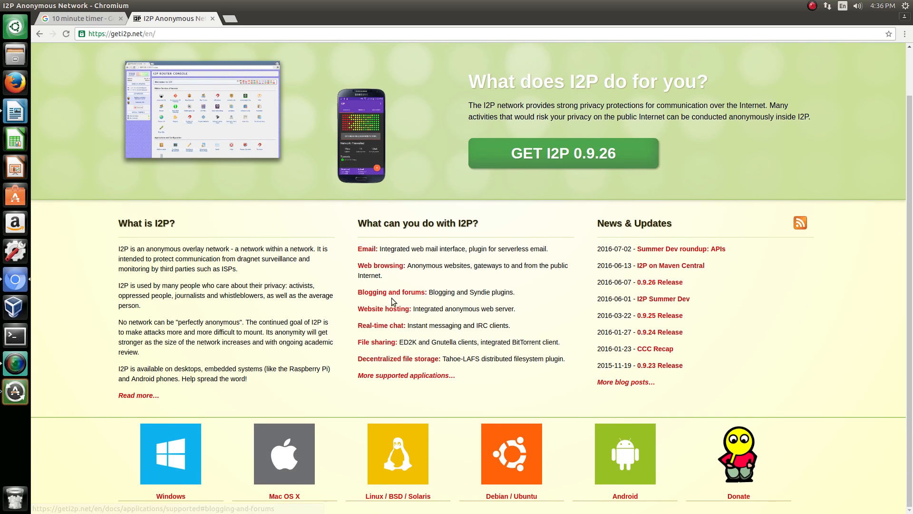
mouse_move(471, 400)
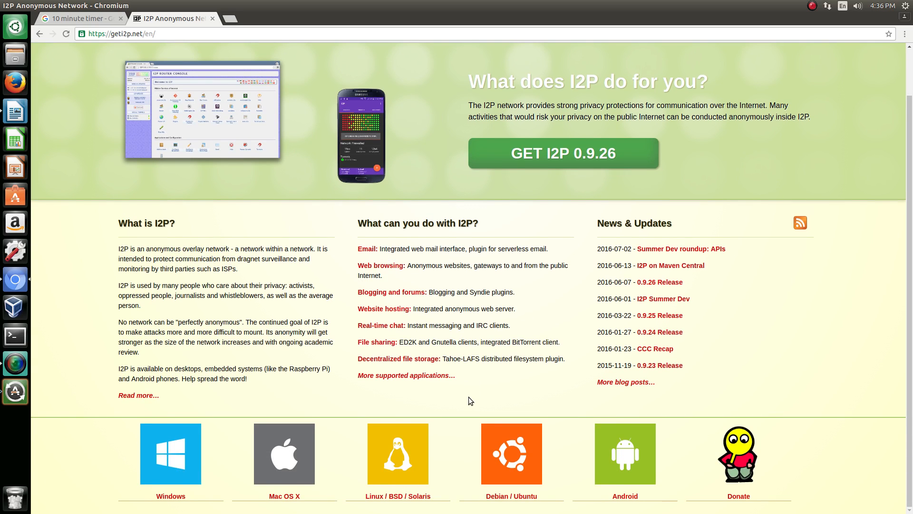
mouse_move(338, 439)
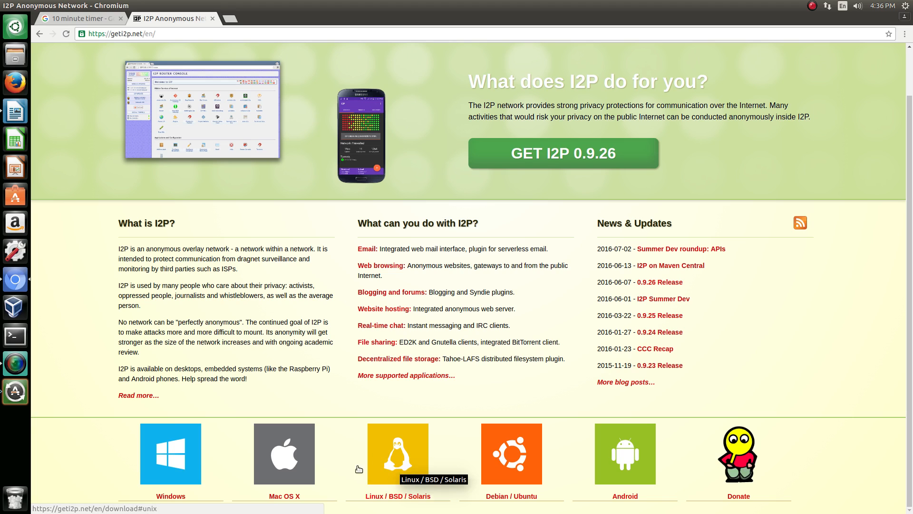
mouse_move(192, 458)
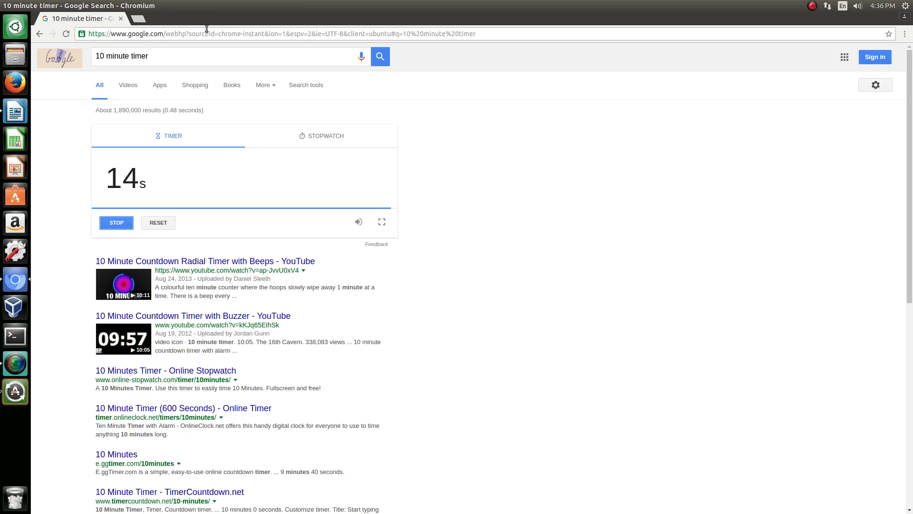
mouse_move(761, 354)
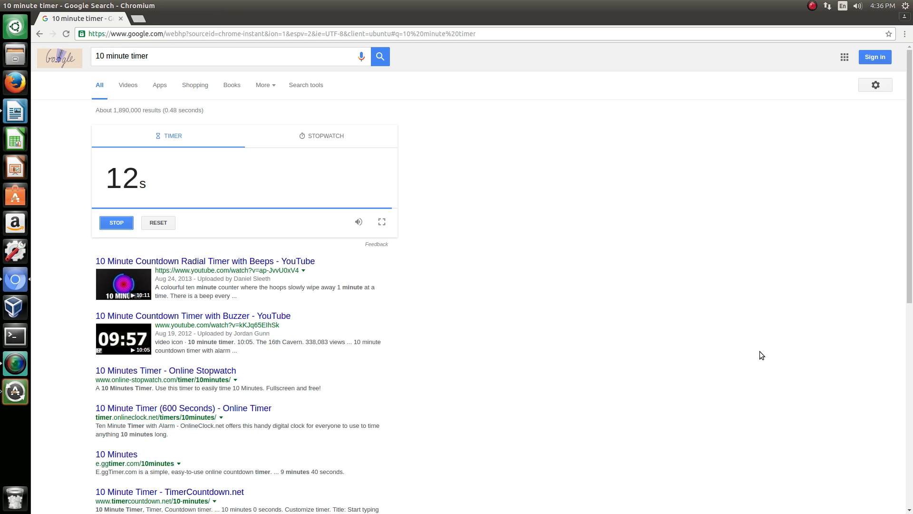
mouse_move(677, 317)
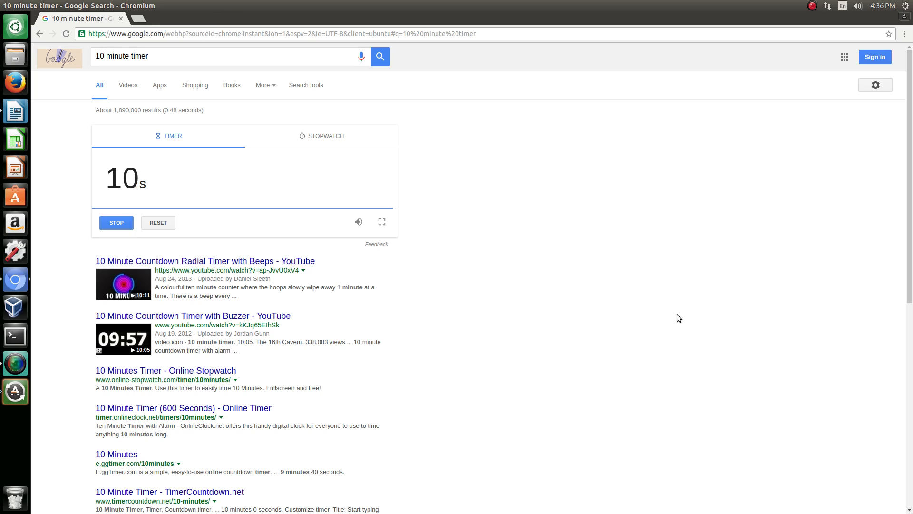
mouse_move(205, 254)
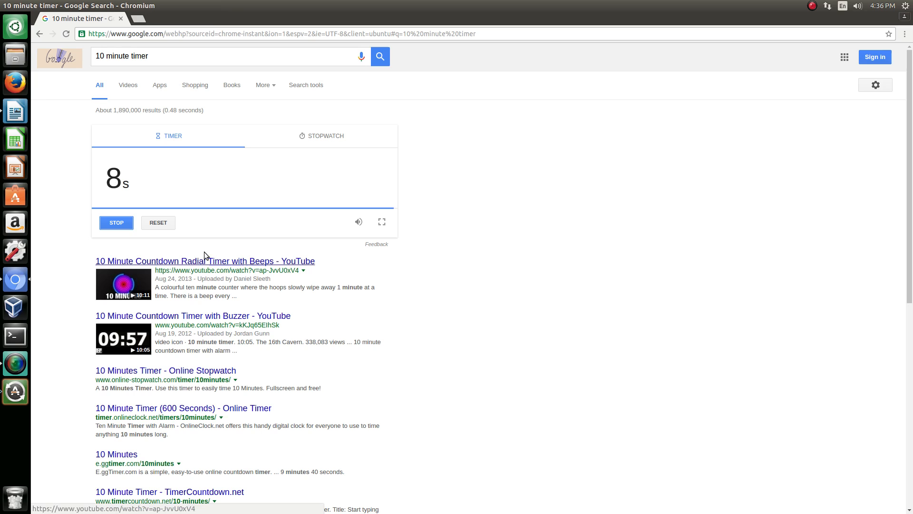